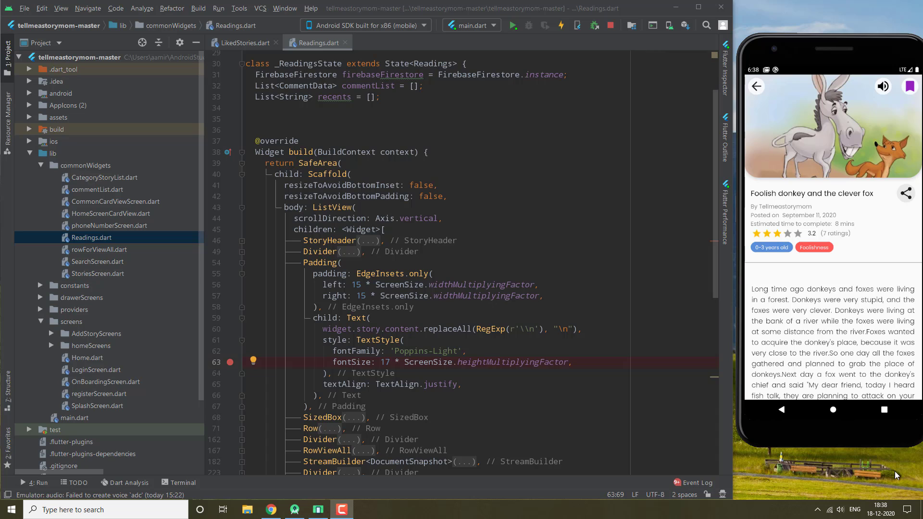
mouse_move(855, 208)
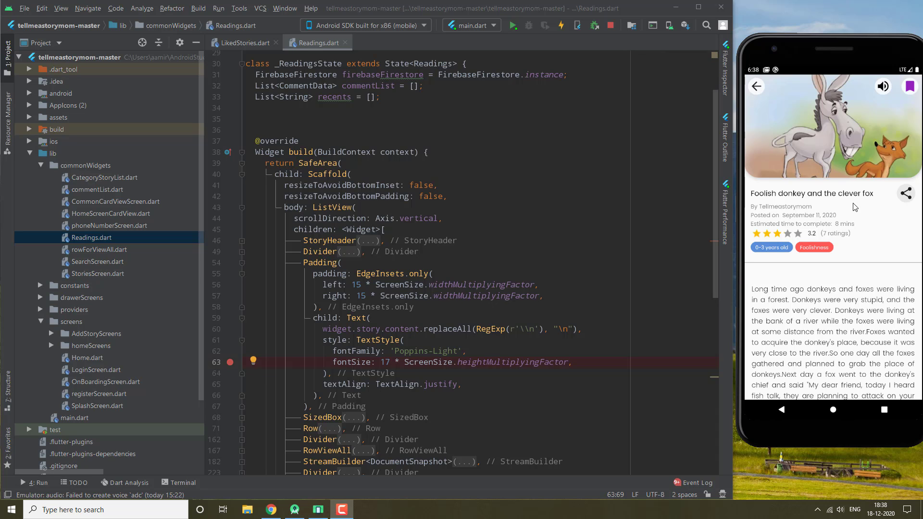
Step: Scroll to the ListView children and add an empty ToggleButtons coloured primaryColour below the Divider
scroll(down, 3)
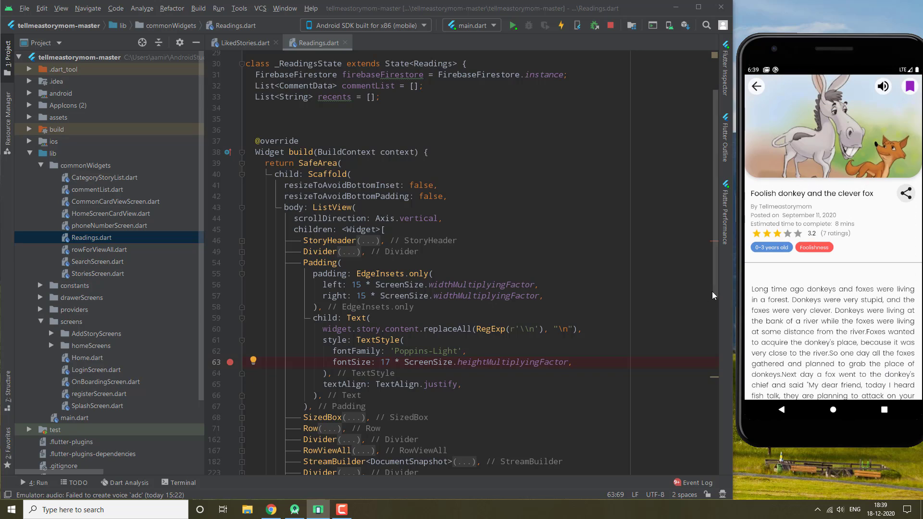
scroll(down, 3)
text(], isSelected: [)
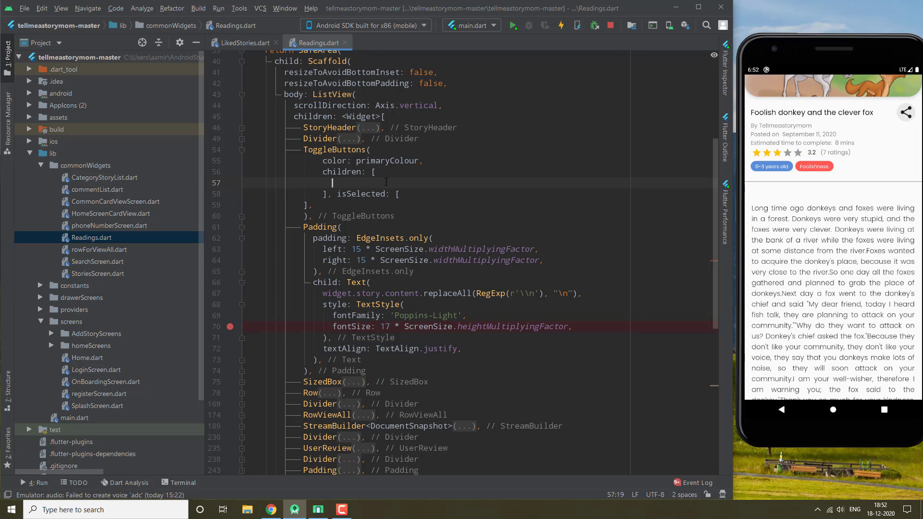
Step: Fill children with three Text('A') labels styled fontSize 12, 16 and 20
text(Text('A)
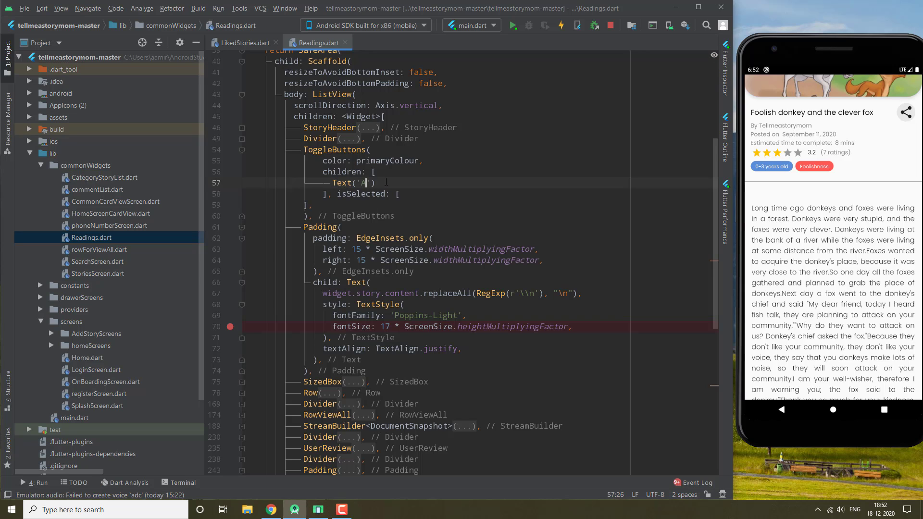
text(,)
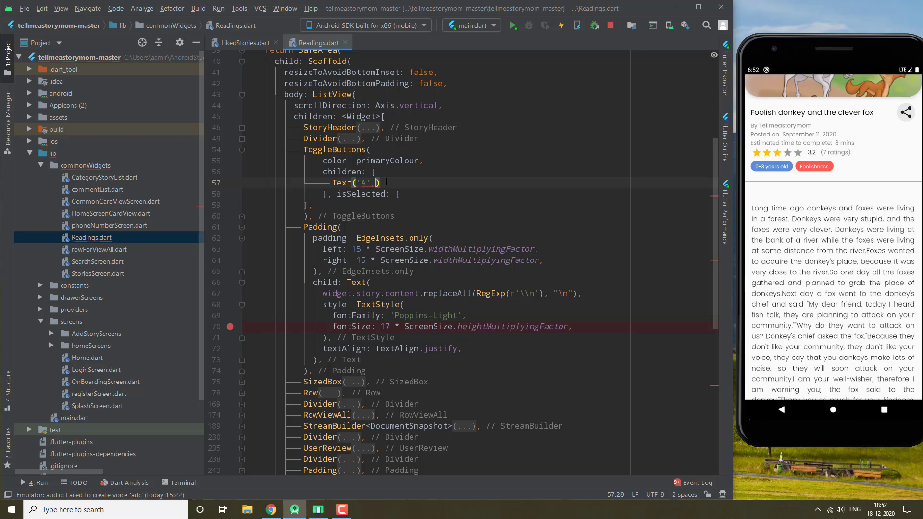
text(,style: ,)
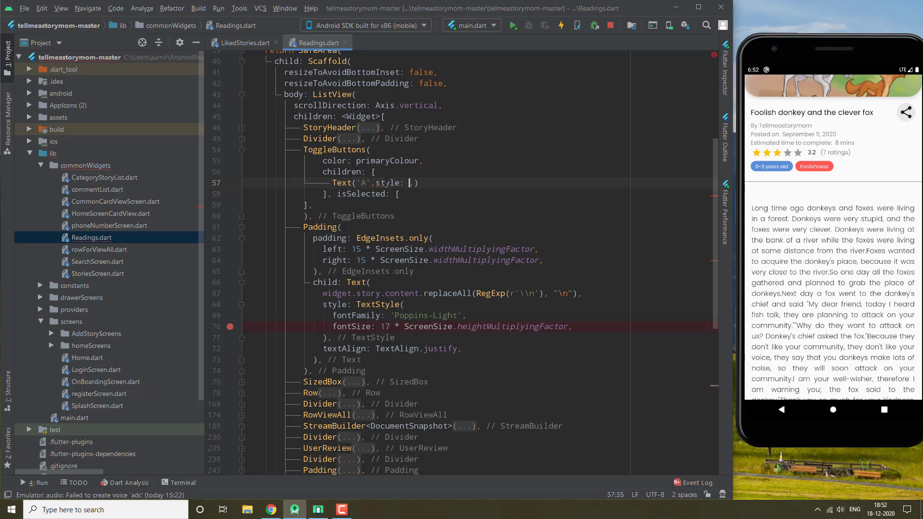
text(TextStyle(s)
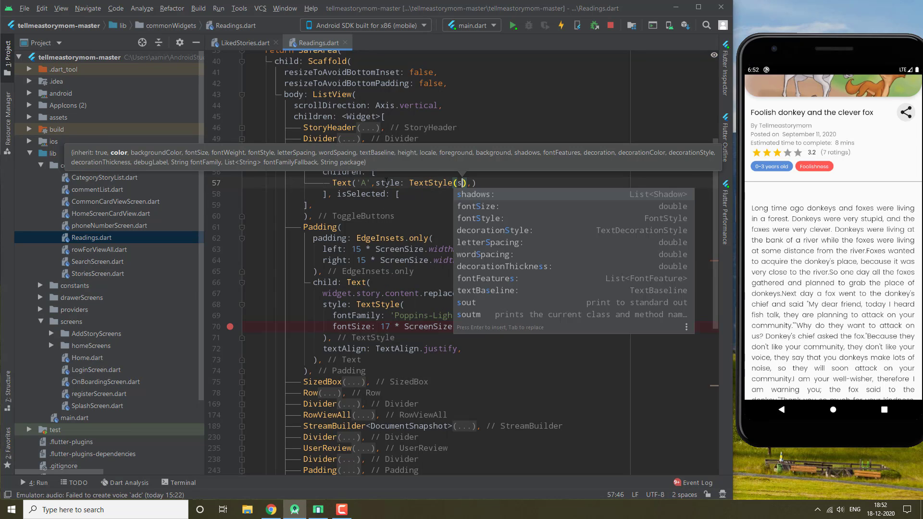
text(fontSize: 12)
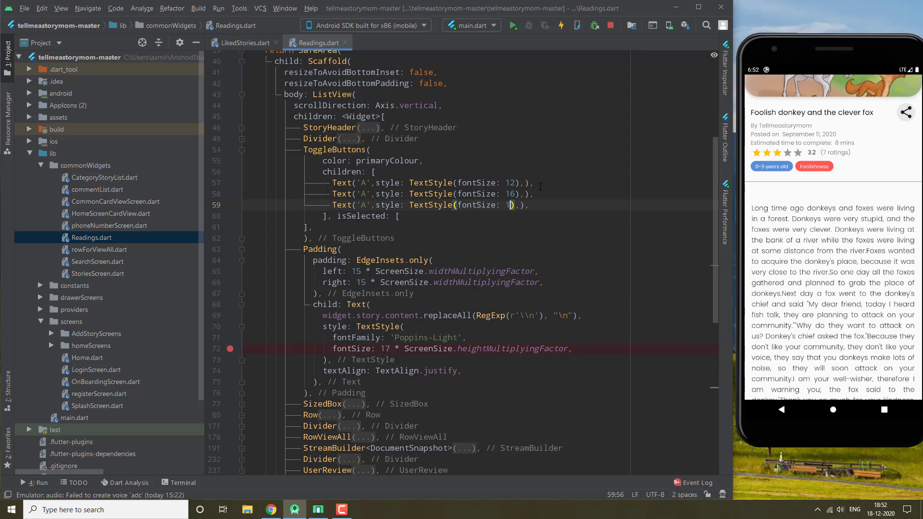
text(0)
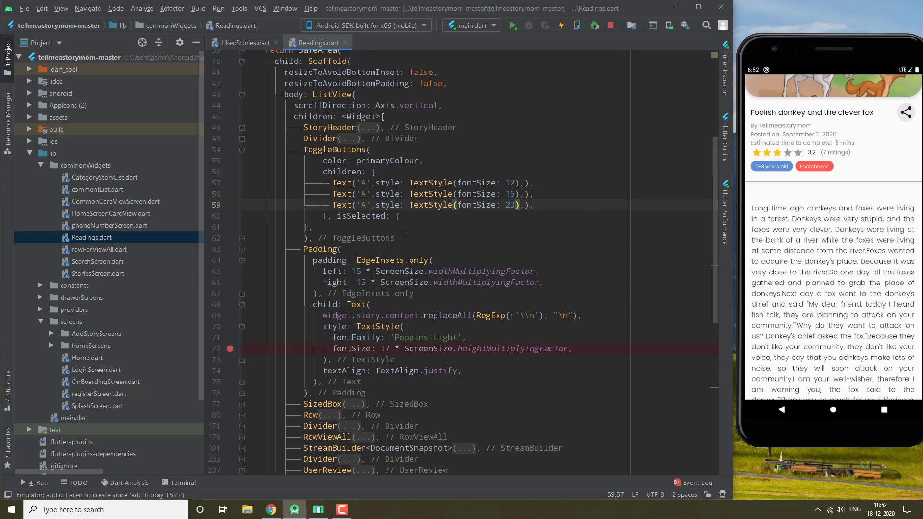
Step: Fill isSelected with true, false, false so only the first 'A' is selected
click(400, 216)
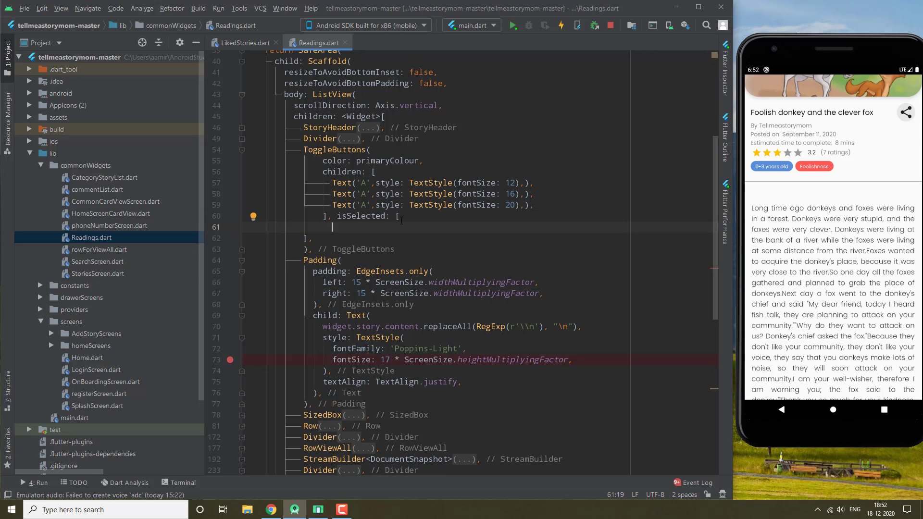
text(true,)
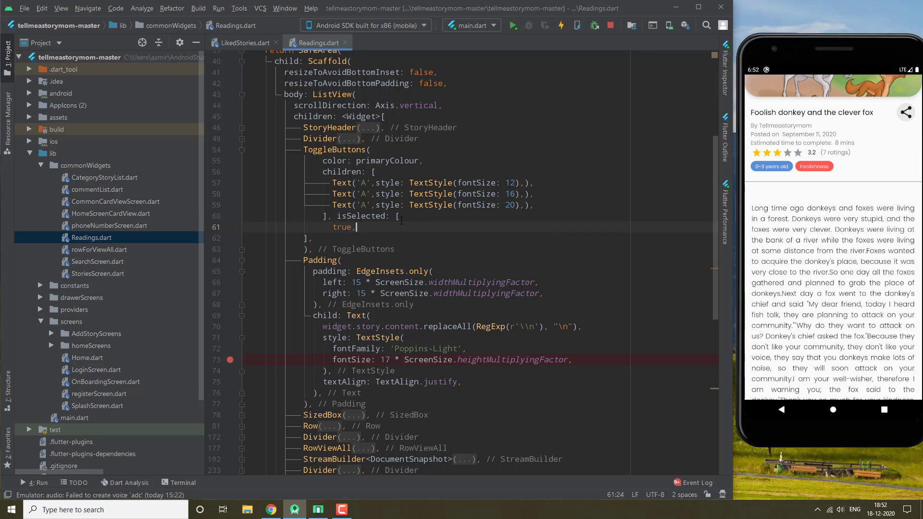
text(false,)
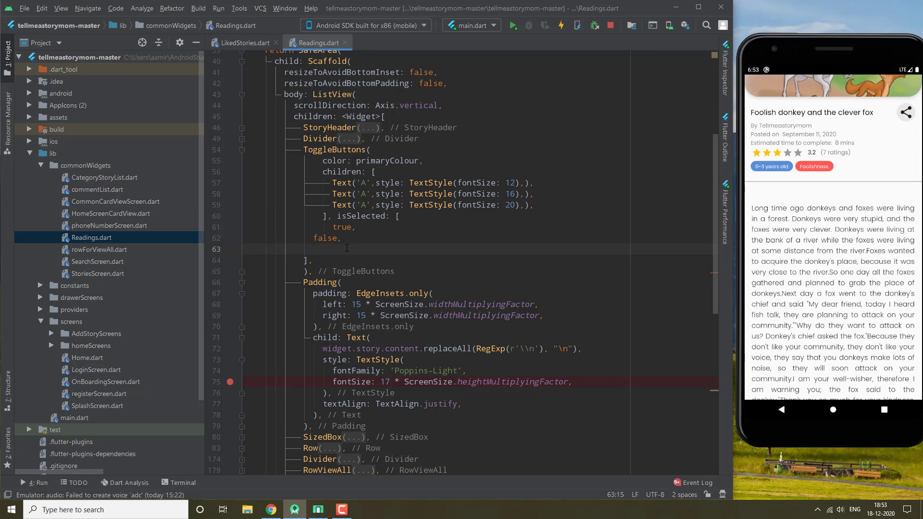
text(false,)
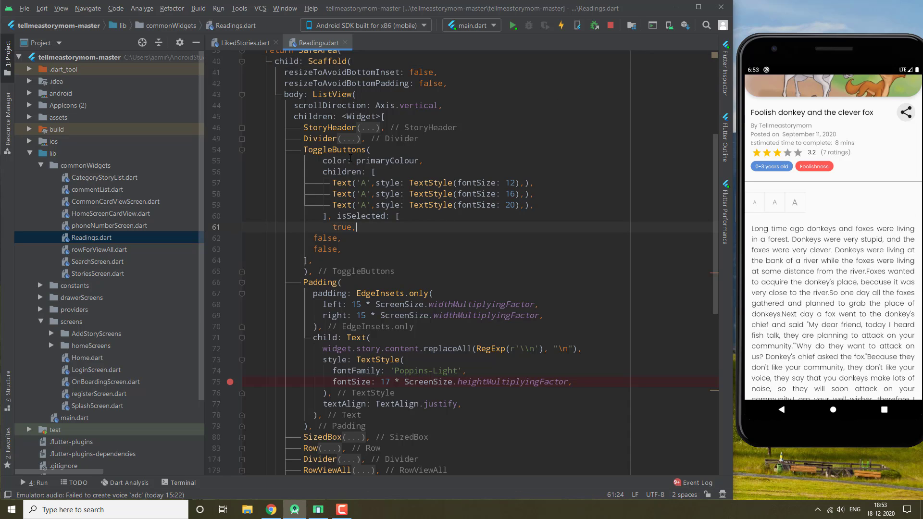
Step: Wrap ToggleButtons in Padding with EdgeInsets.only(left: 12.0) and begin onPressed
click(253, 148)
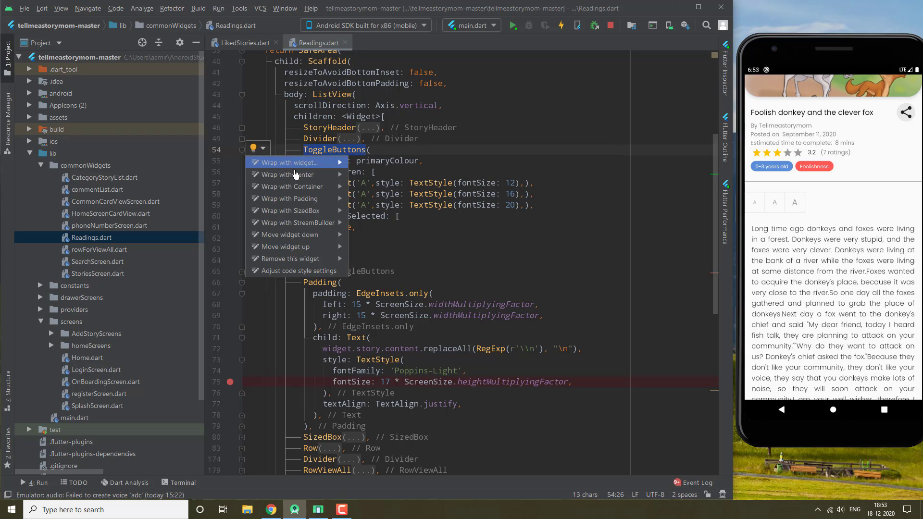
click(290, 198)
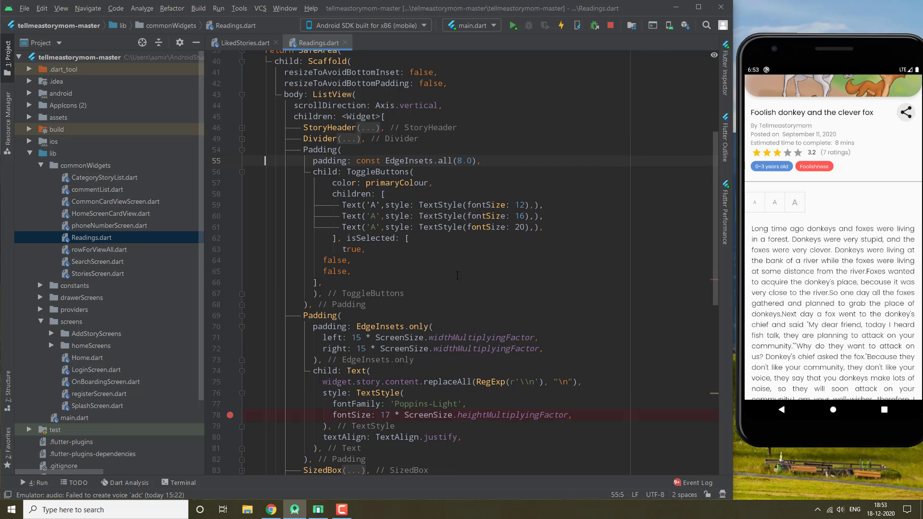
double_click(443, 161)
text(only(left : )
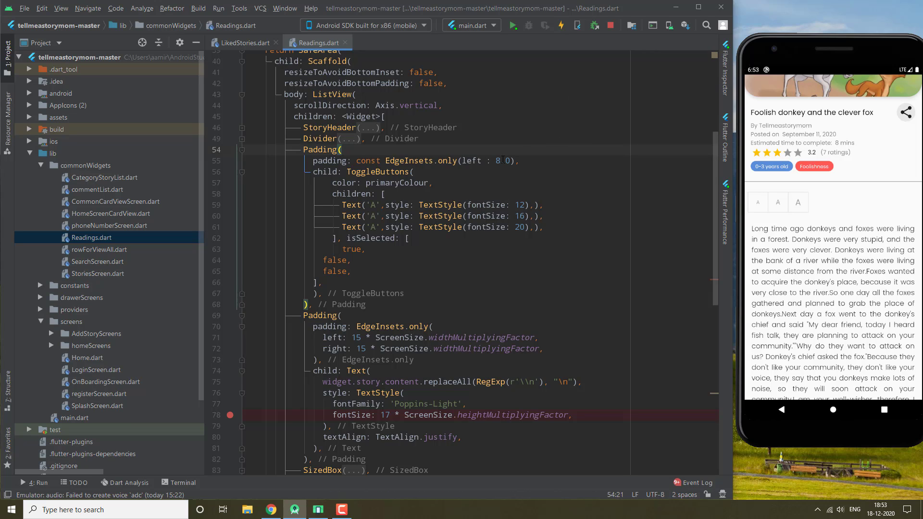
text(12)
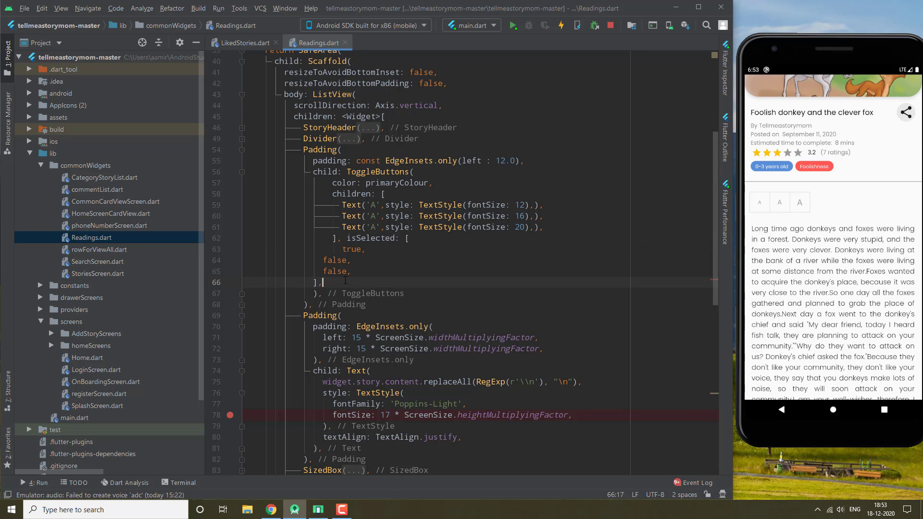
text(onPressed: (),)
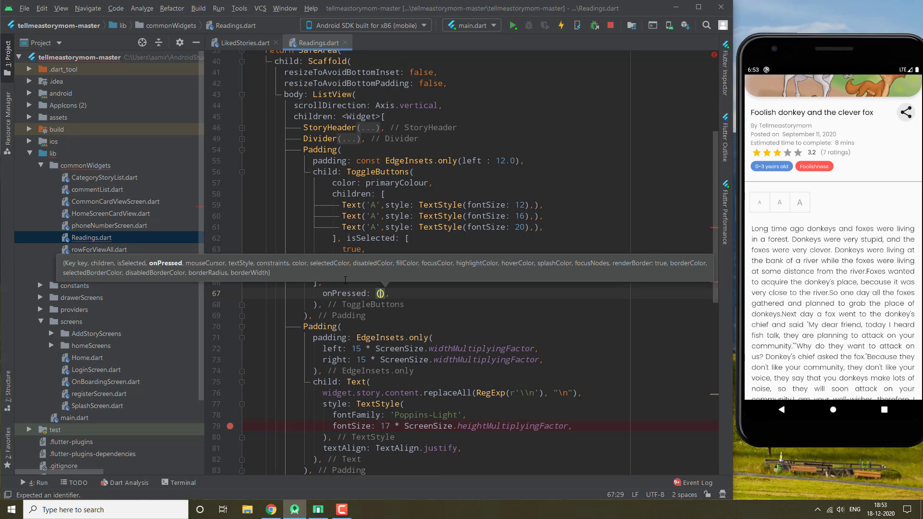
Step: Give onPressed an empty (index){} callback and hot reload to show the padded toggle row
text(index)
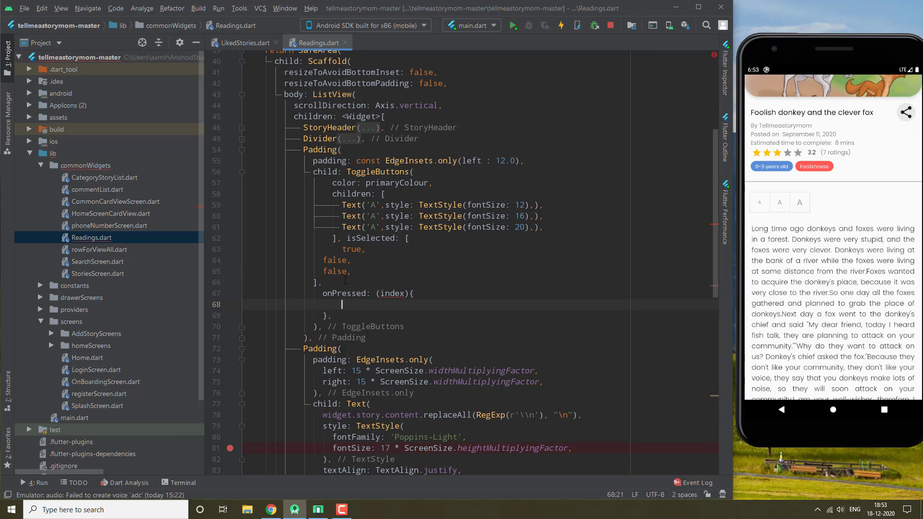
click(562, 25)
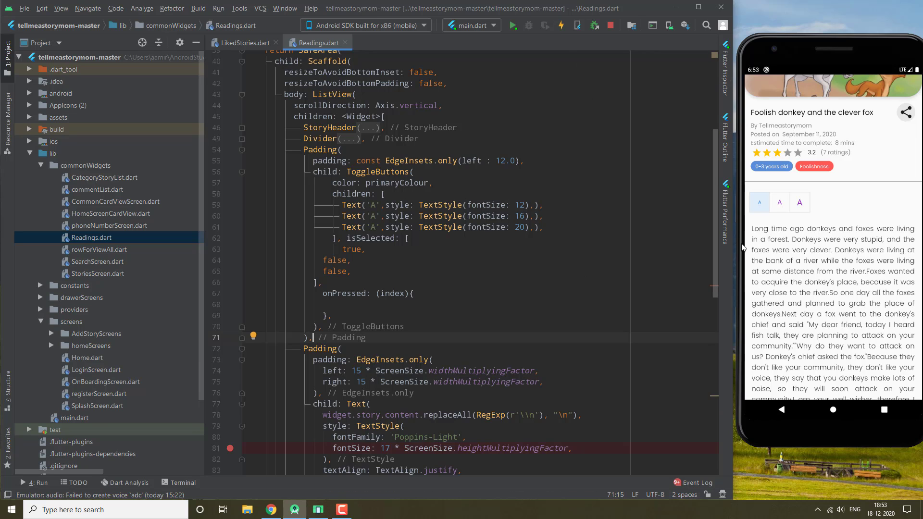
click(800, 202)
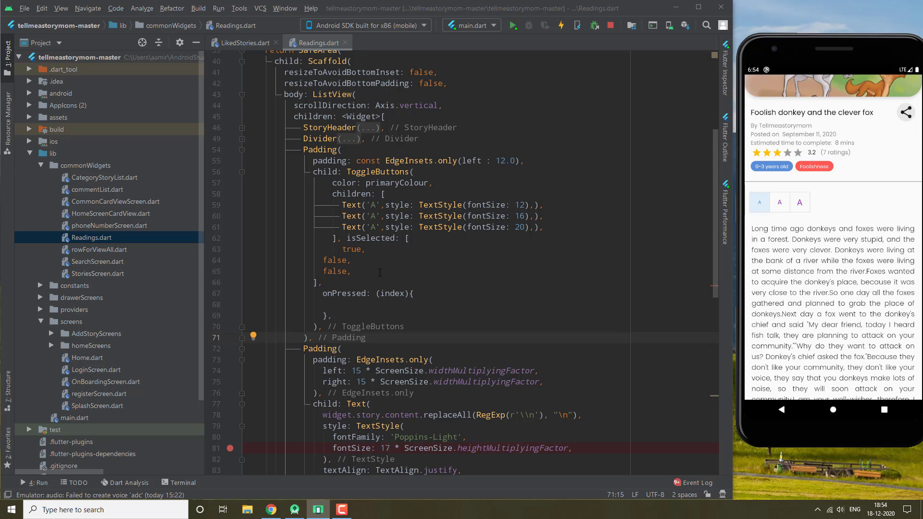
mouse_move(746, 267)
text(isSel)
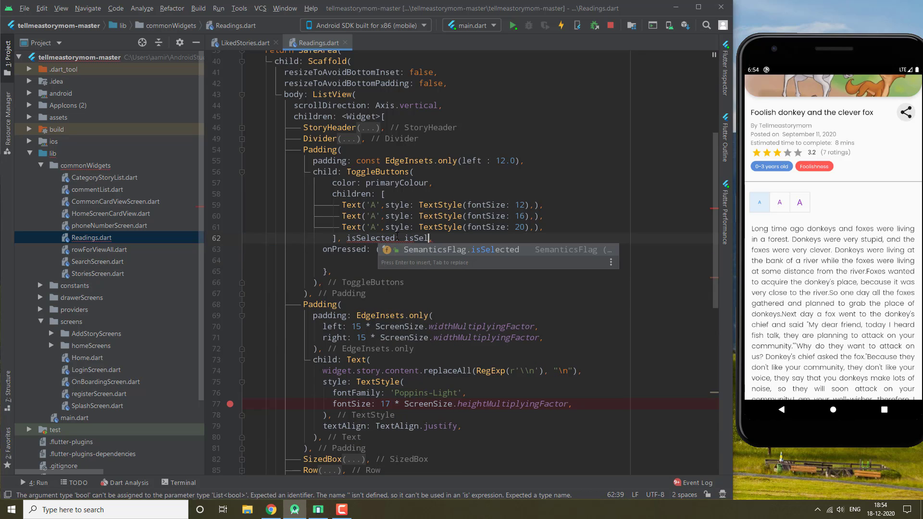
Step: Use an isSelected variable in ToggleButtons and declare List<bool> isSelected; in _ReadingsState
text(ected)
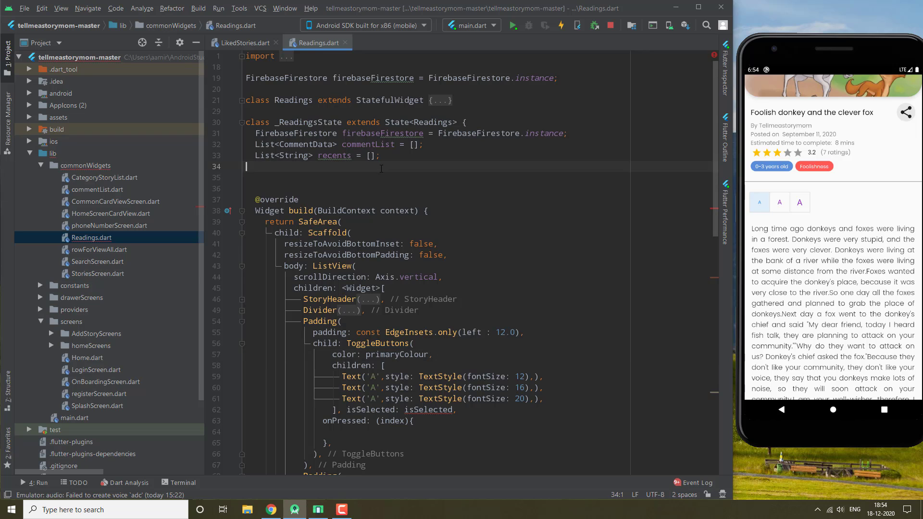
text(List)
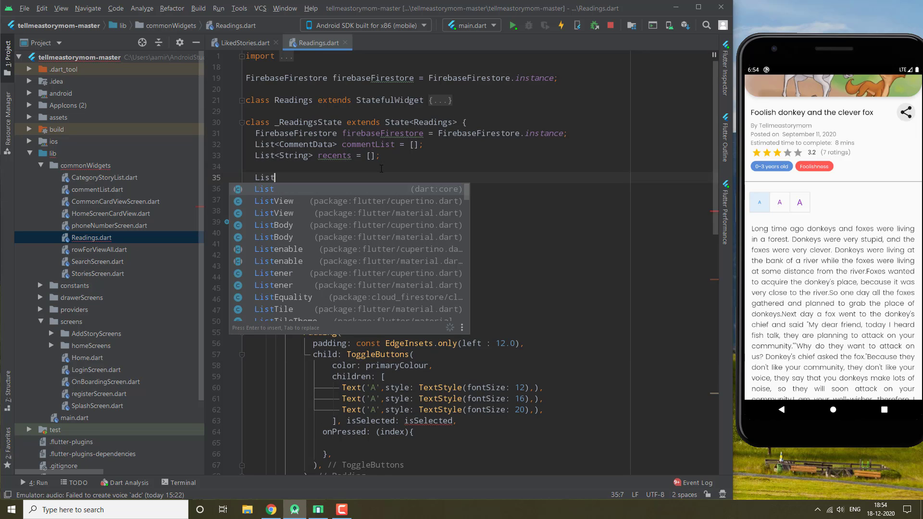
text(<bool> isS)
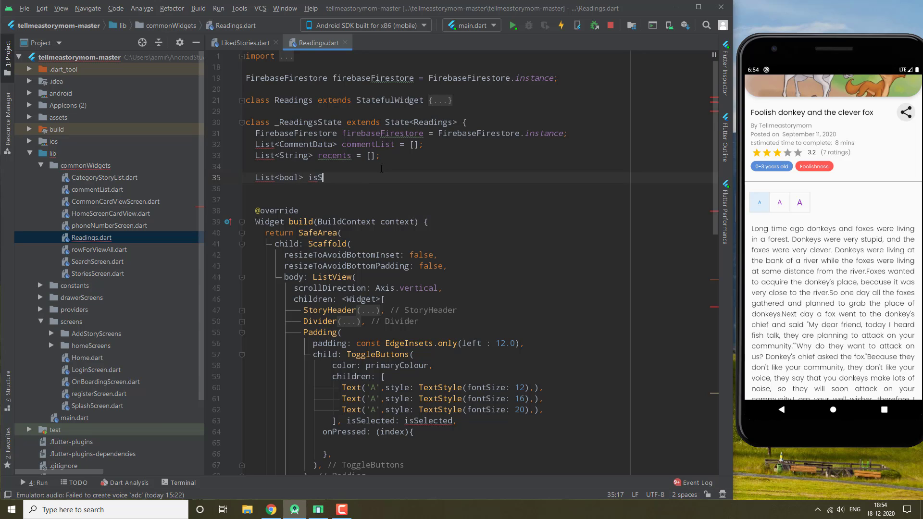
text(elected)
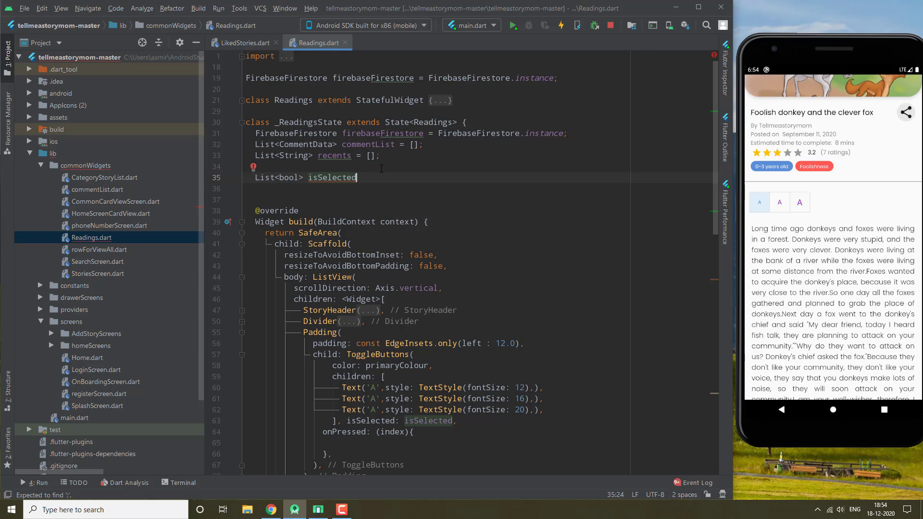
text(;)
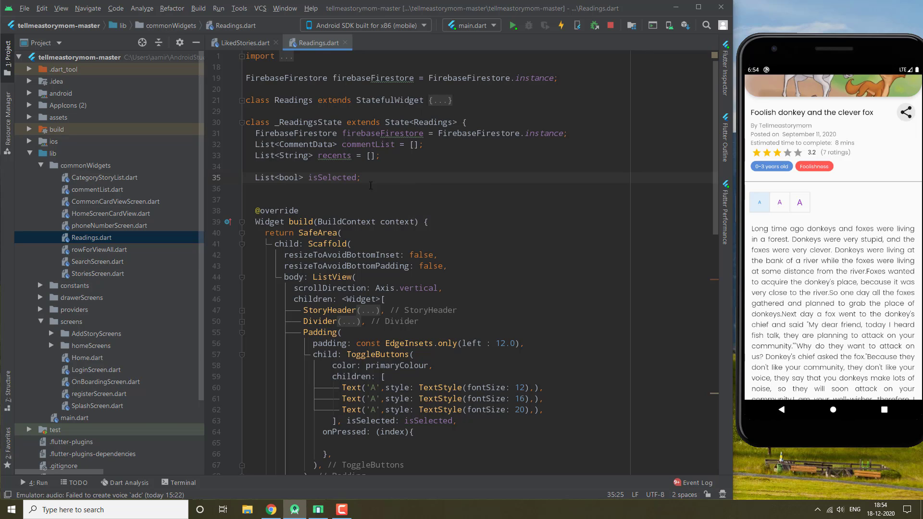
text(initState() {)
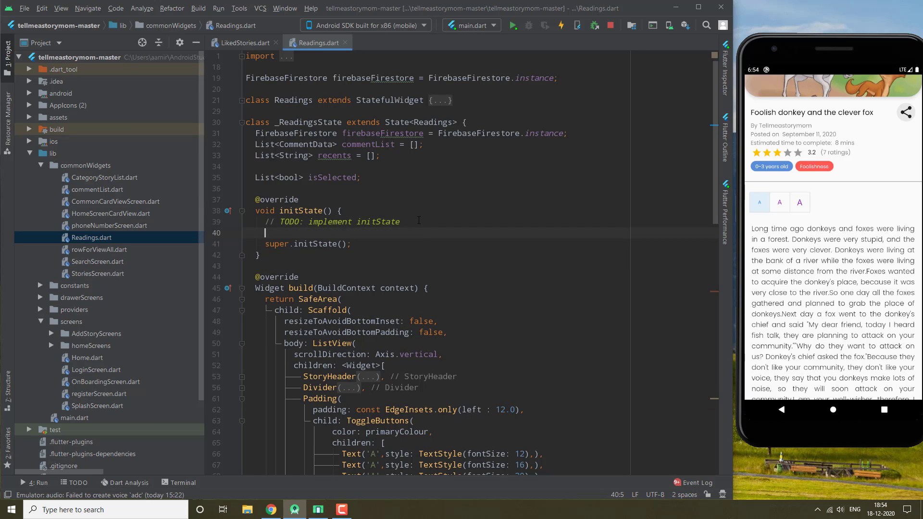
Step: In initState assign isSelected = [false, true, false]; before super.initState()
text(isSelected = [)
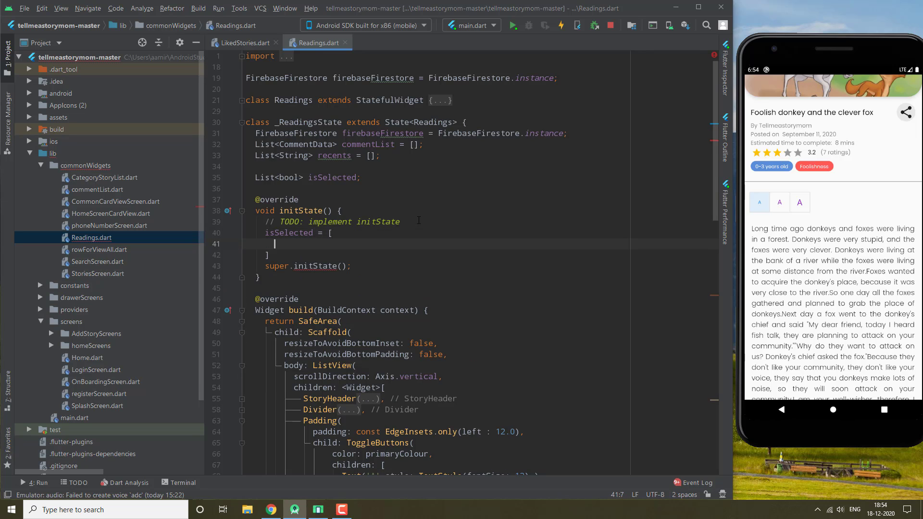
text(true)
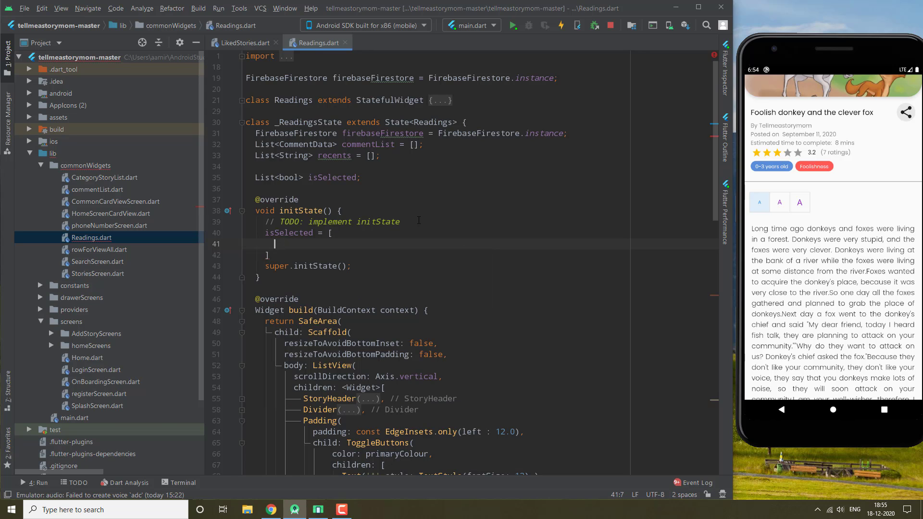
text(false,)
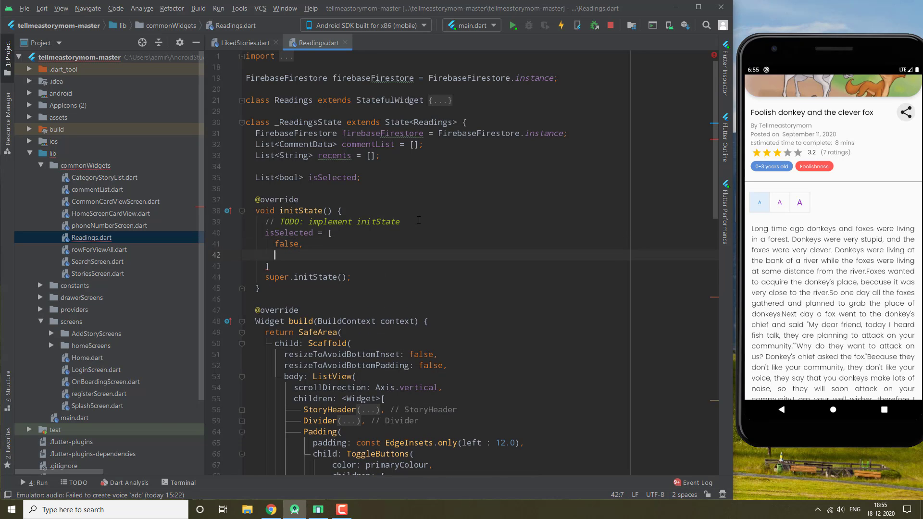
text(true,)
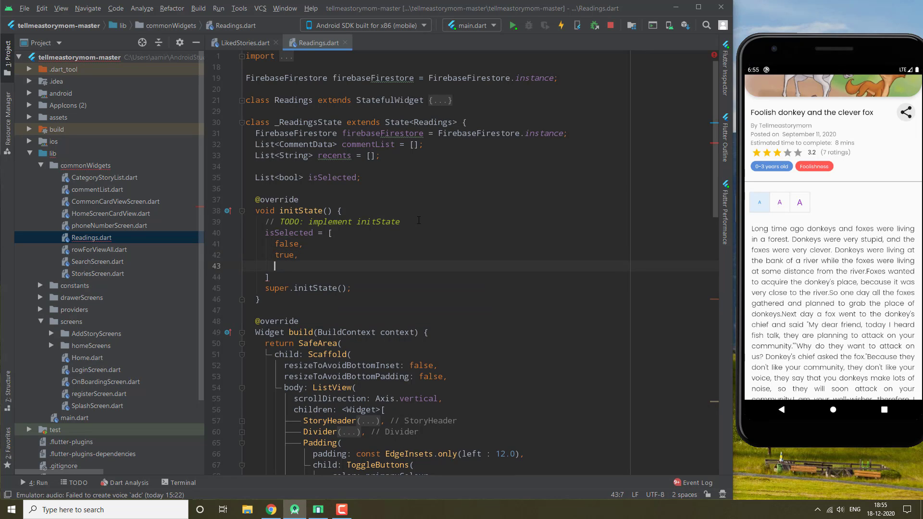
text(false,)
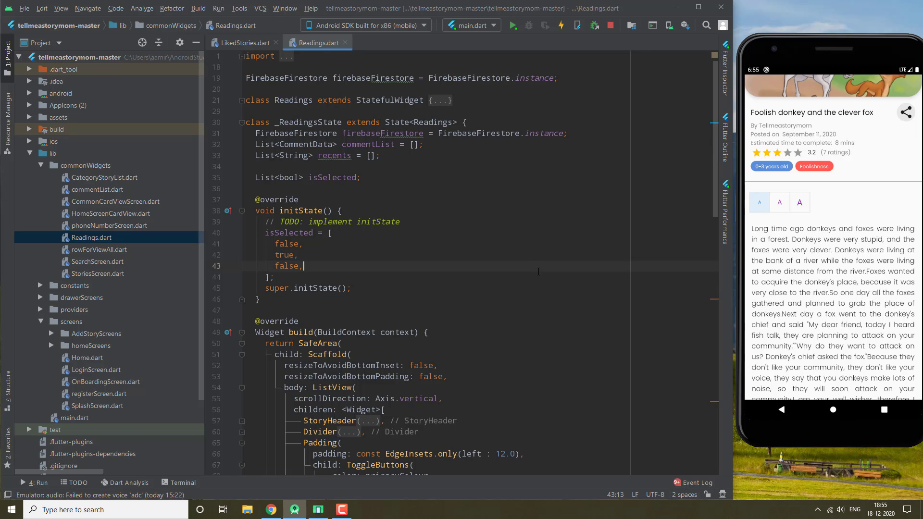
scroll(down, 3)
text(onPressed: (index){)
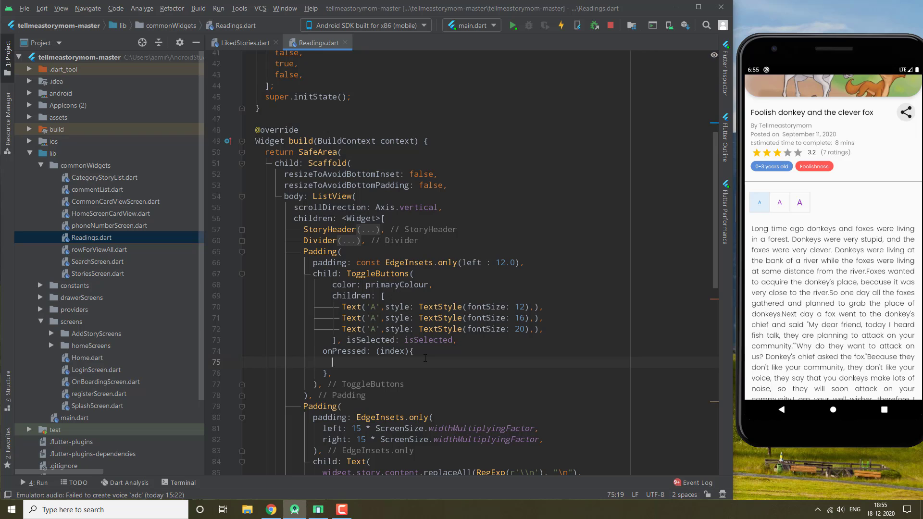
Step: In onPressed write a for loop from var i=0 over isSelected.length
text(isSe)
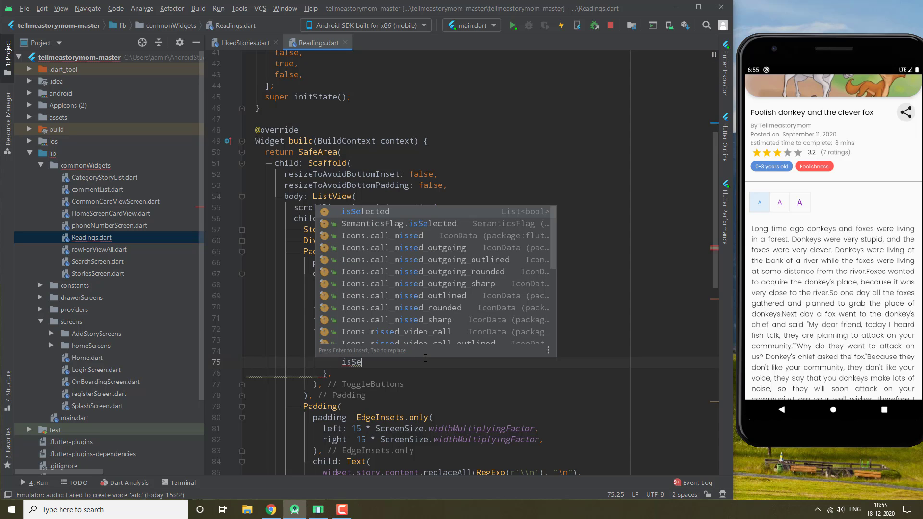
text(isSelected[ind)
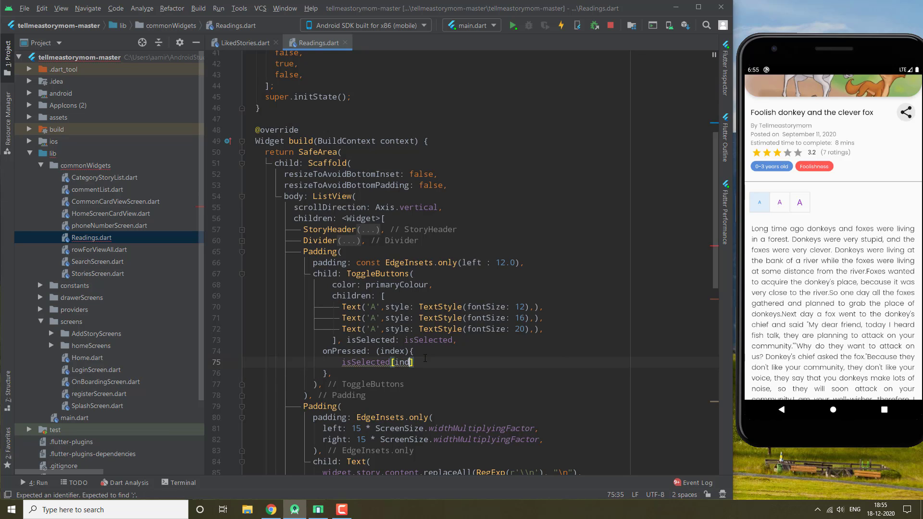
text(ex])
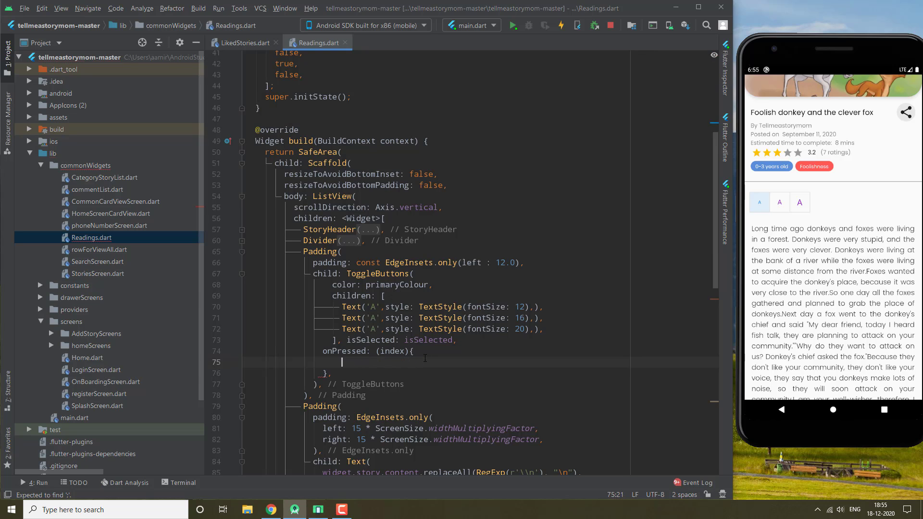
text(for)
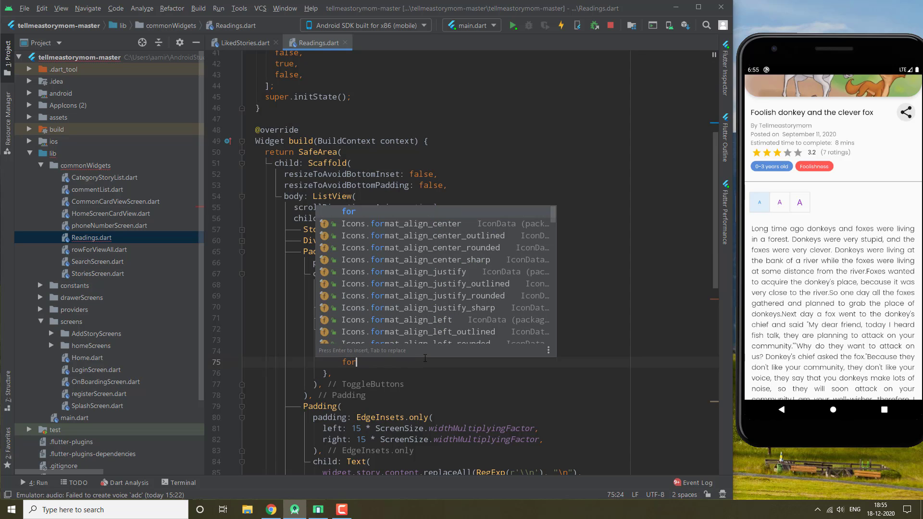
text((v)
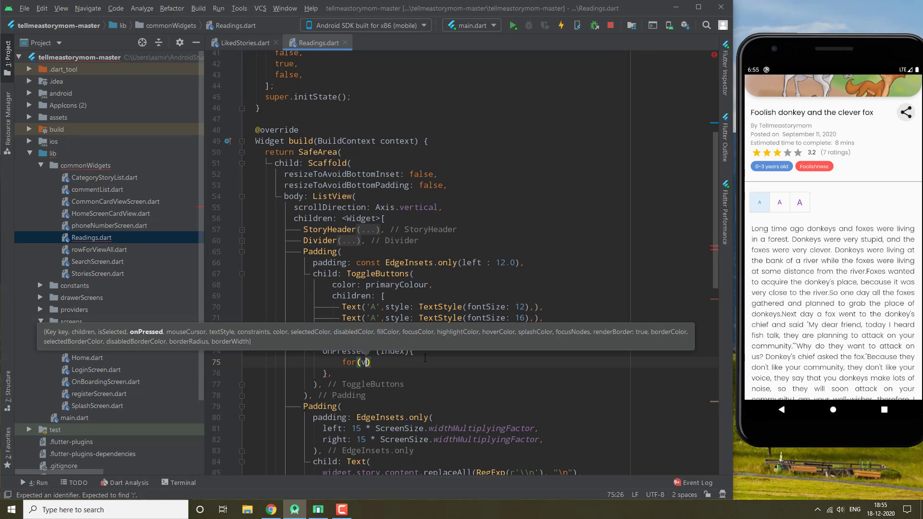
text(ar)
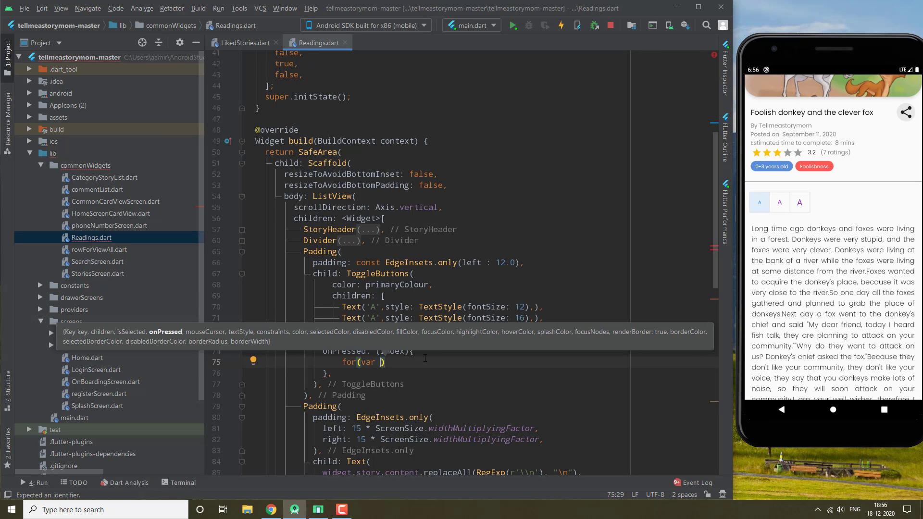
text(i)
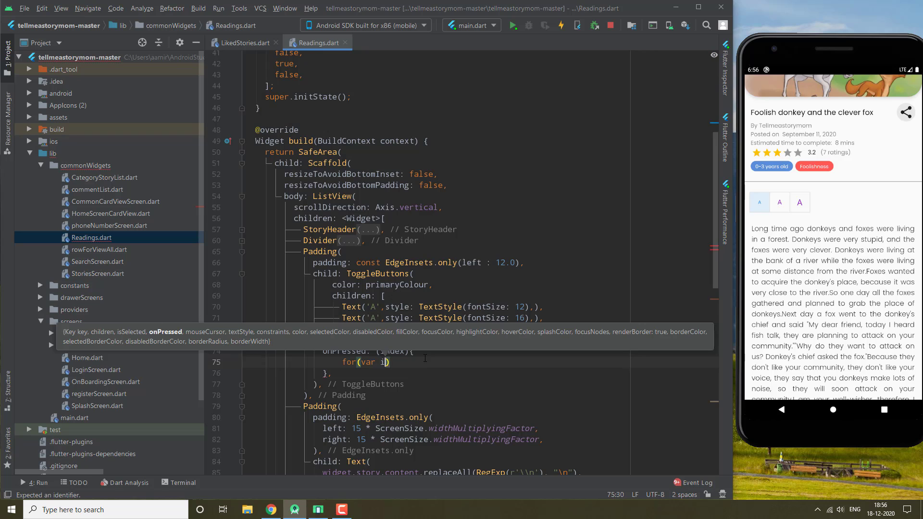
text(=0;)
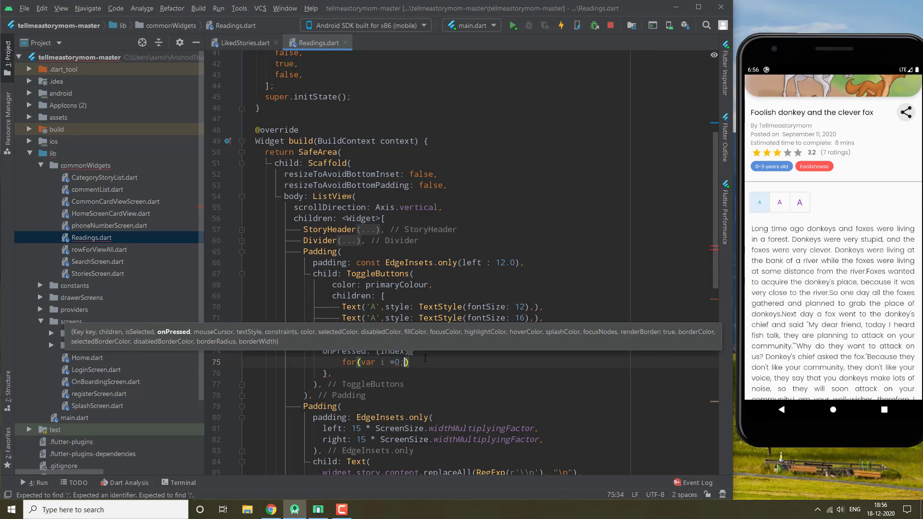
text(i<)
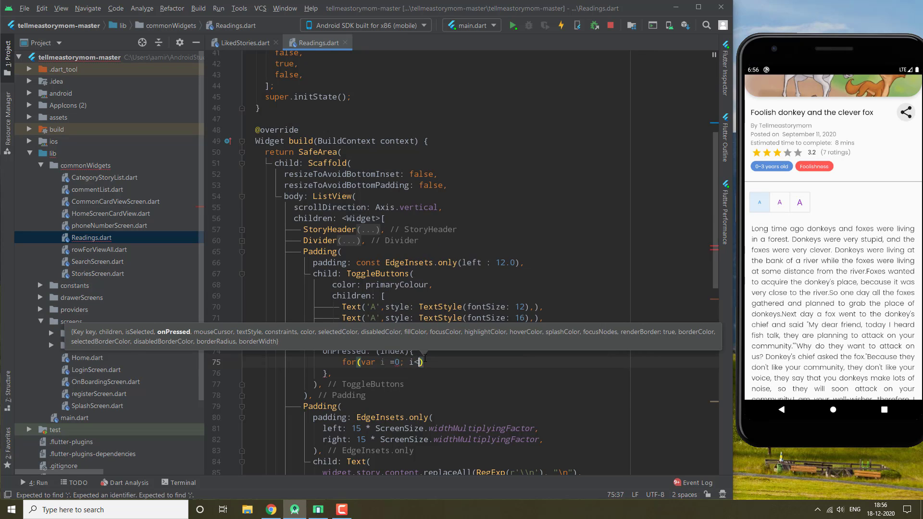
text(isSelected.length;i++)
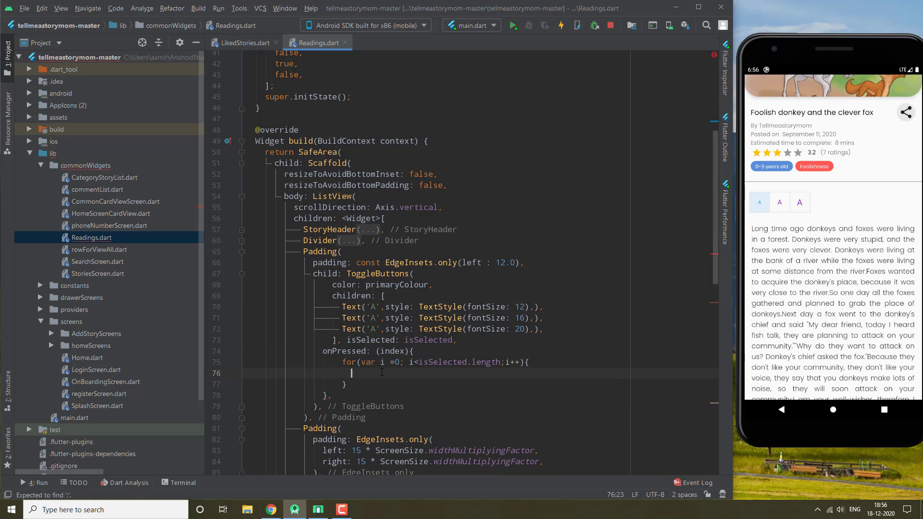
Step: Inside the loop set isSelected[index] true when i==index, else false
text(if(i)
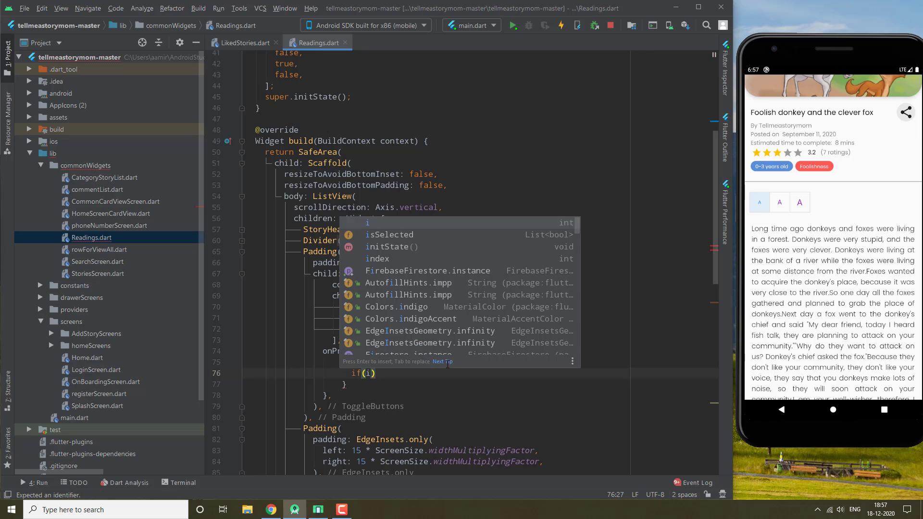
text(==index)
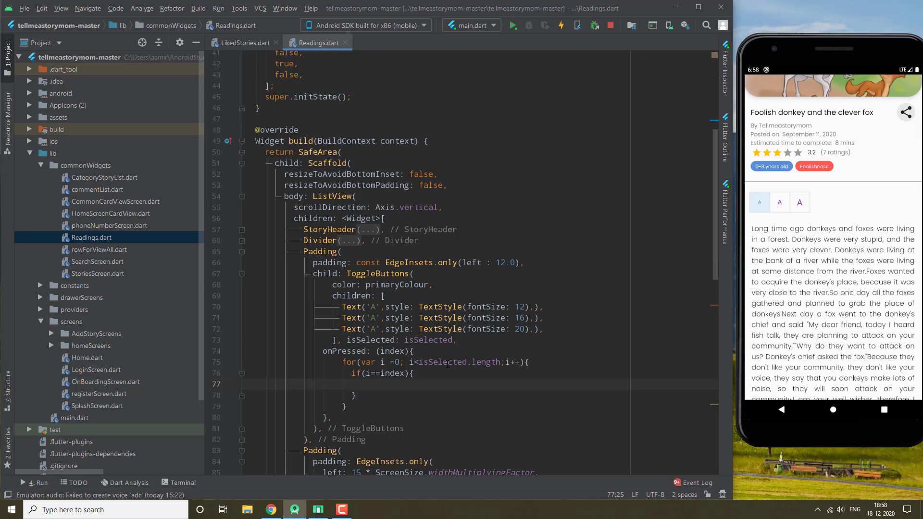
text(isSelected[index)
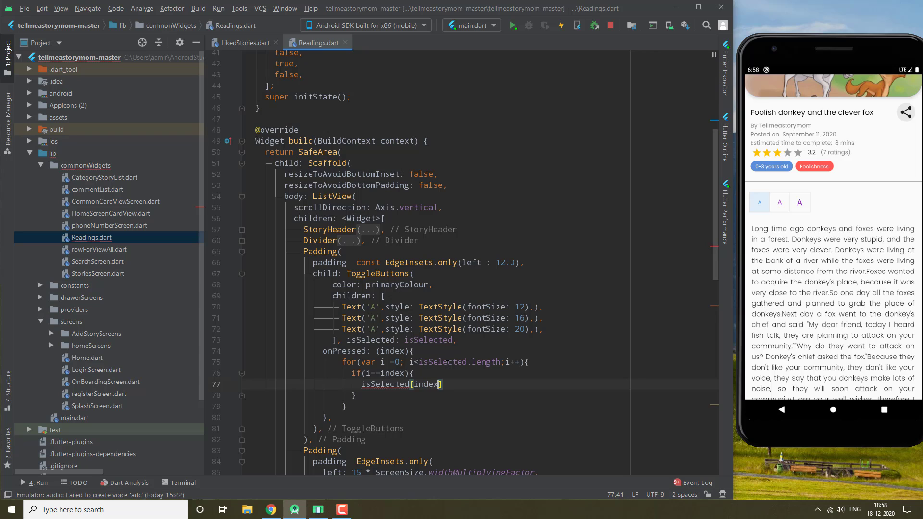
text(= true;)
click(425, 395)
text(el)
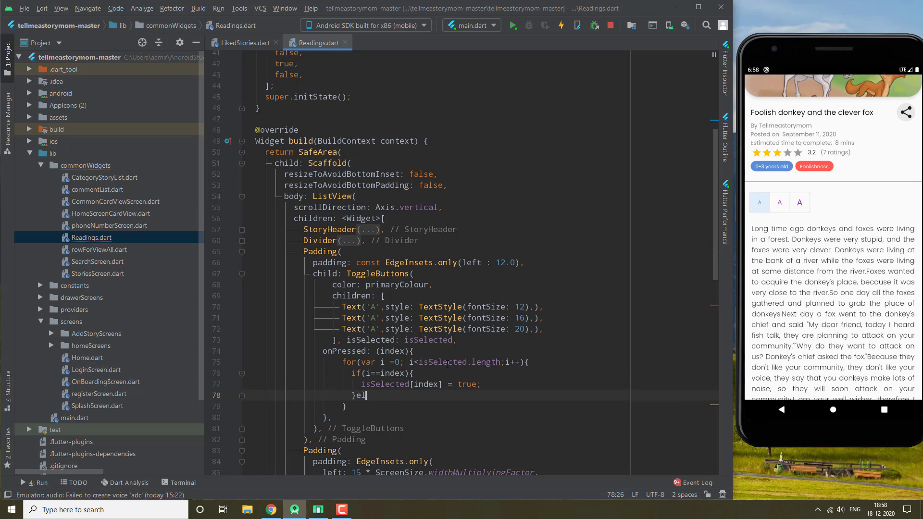
text(se{)
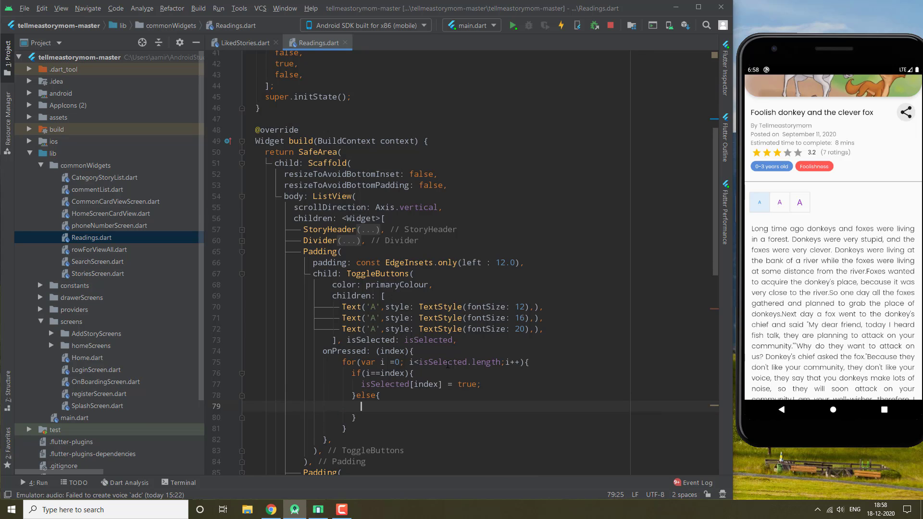
text(isSe)
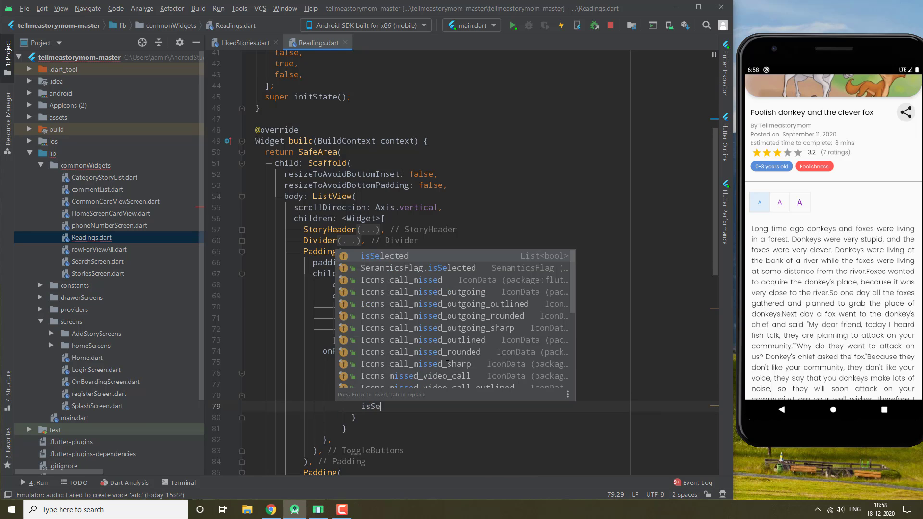
key(Tab)
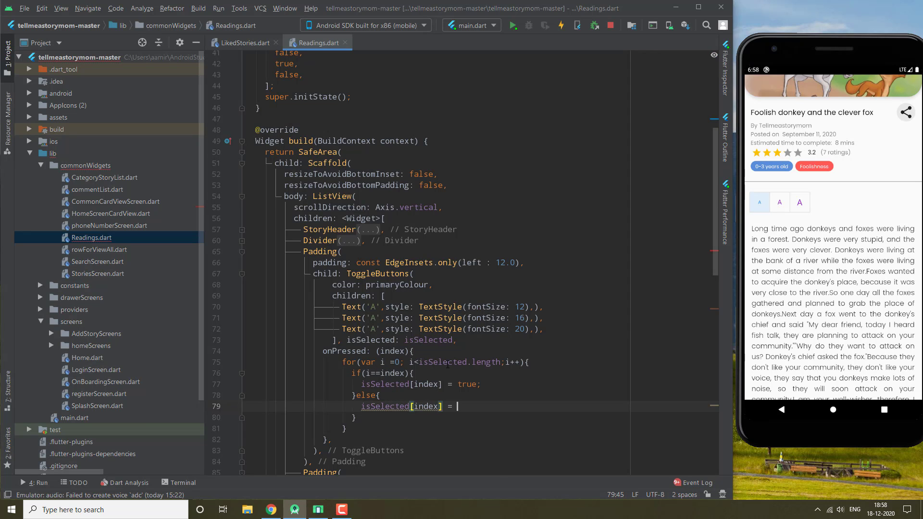
text(false;)
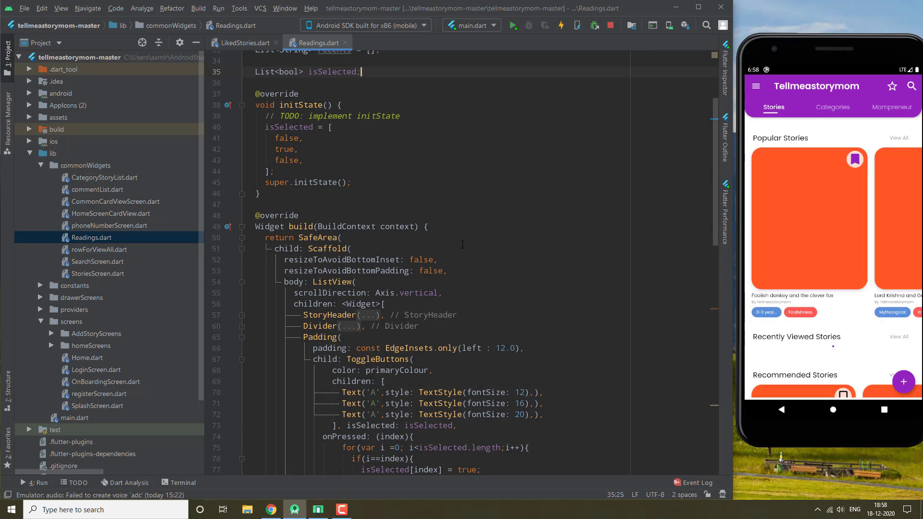
Step: Open a story in the emulator, then replace index with i in the loop's else branch
click(810, 219)
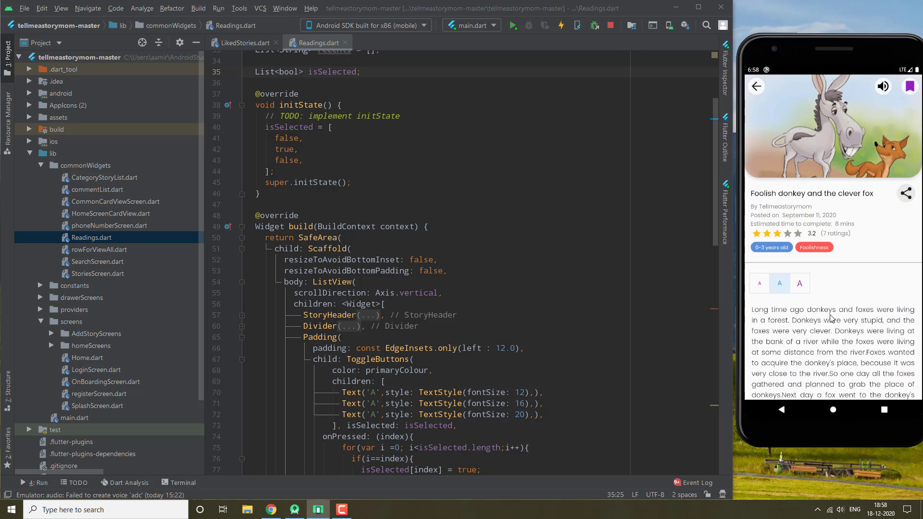
scroll(down, 3)
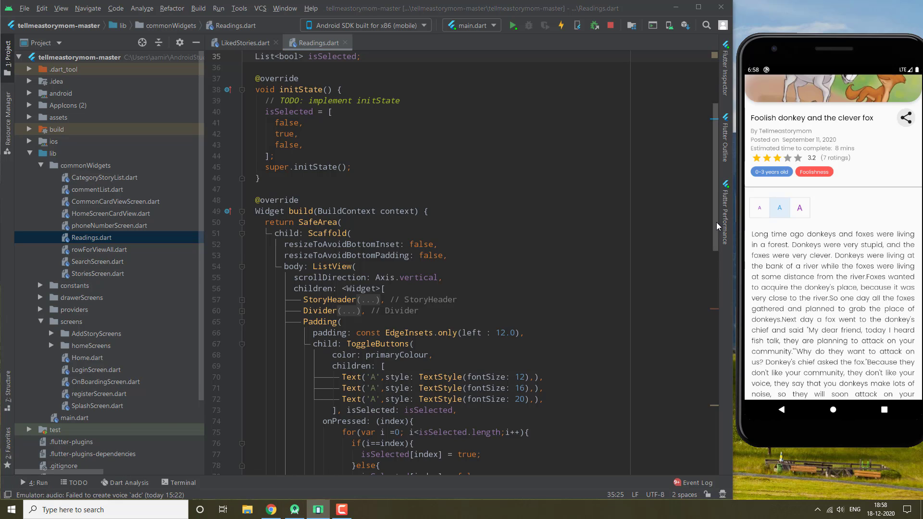
scroll(down, 3)
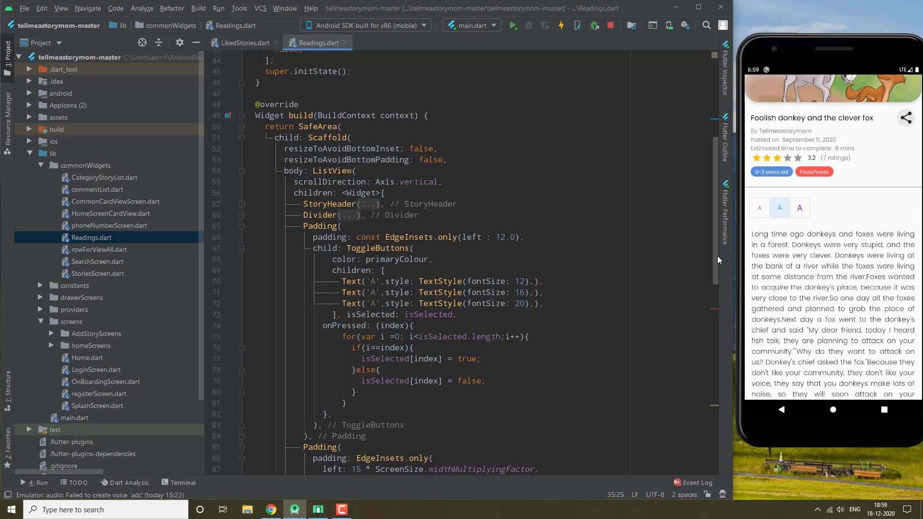
double_click(424, 381)
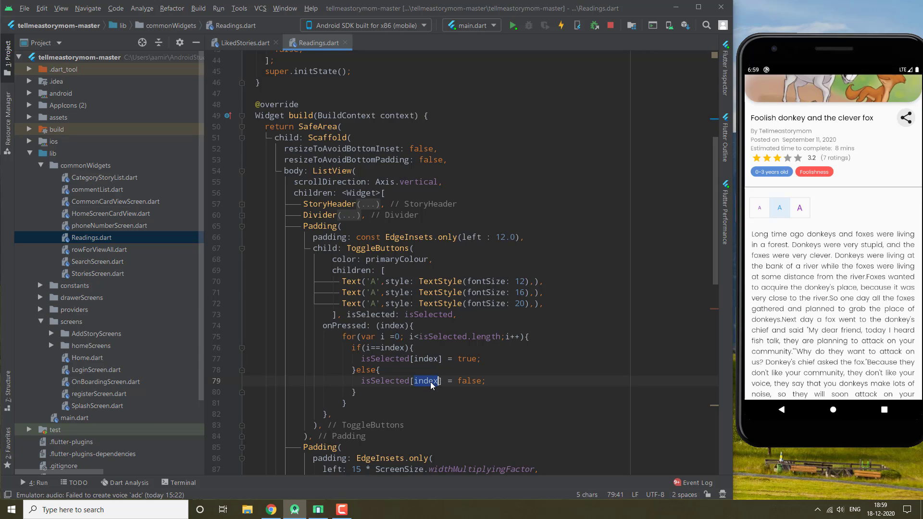
text(i)
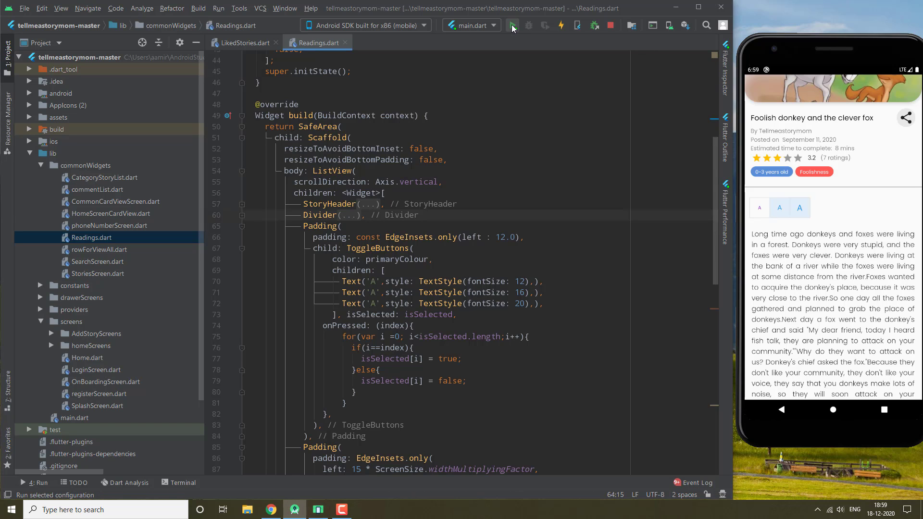
Step: Hot reload, tap 'A' sizes in the emulator, and add setState(() {}); after the loop
click(512, 25)
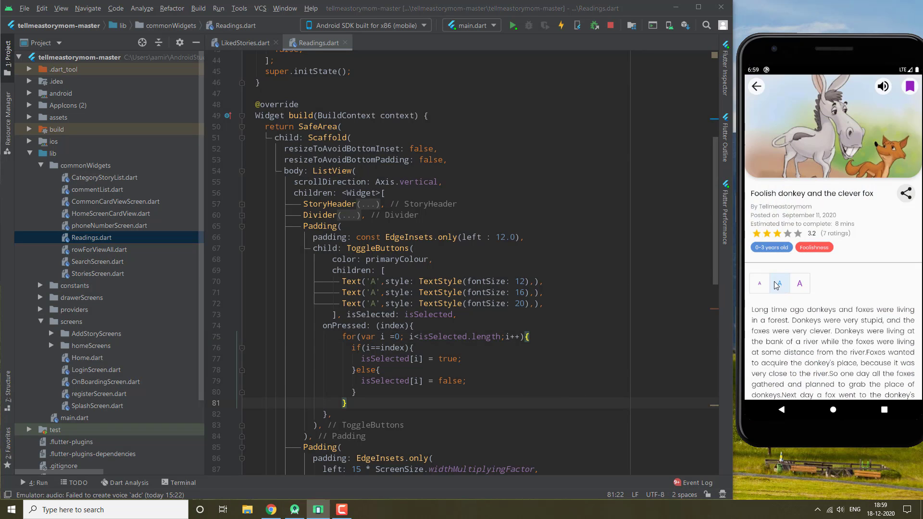
click(779, 283)
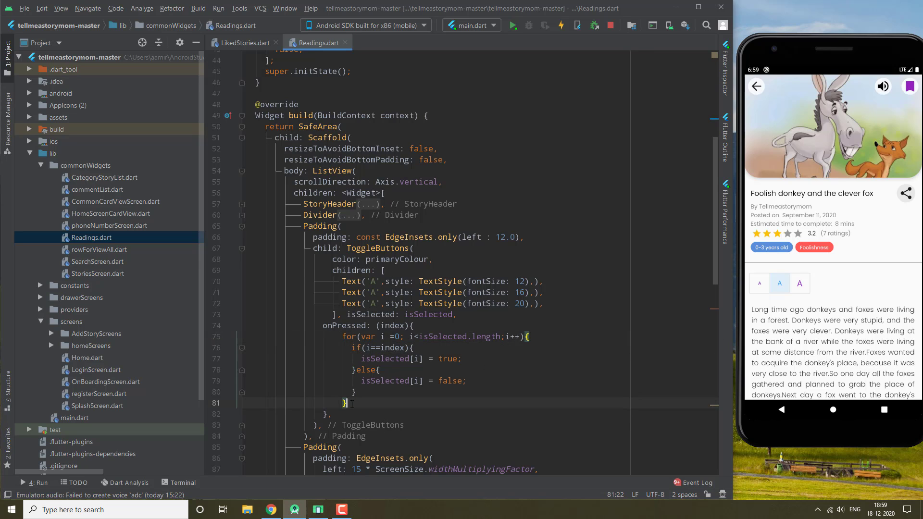
text(setState(() {)
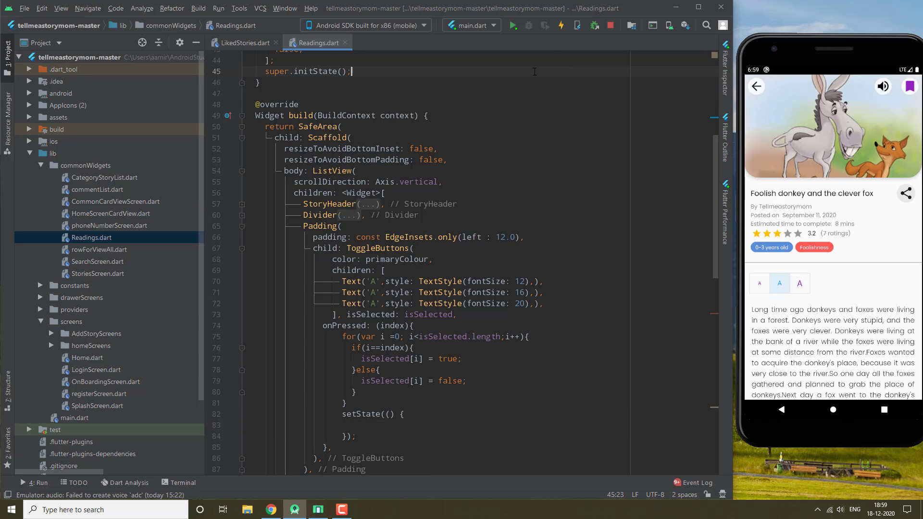
click(419, 216)
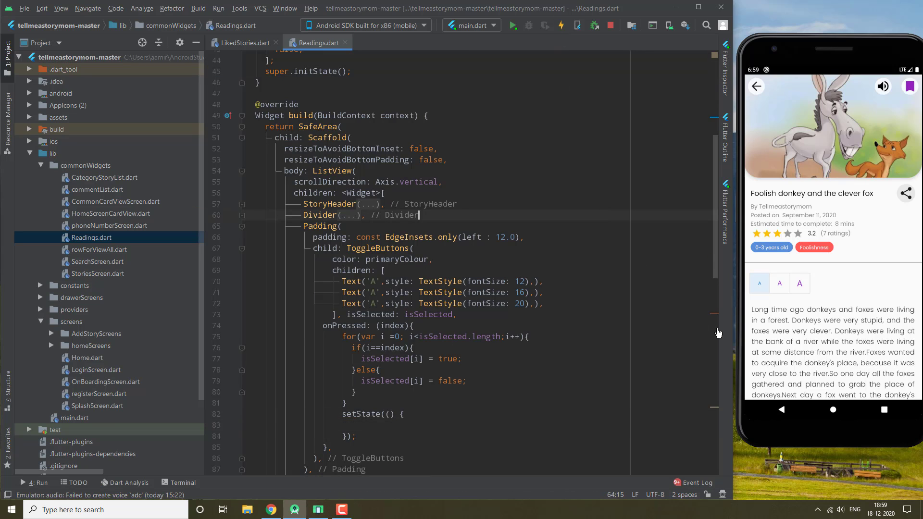
click(800, 282)
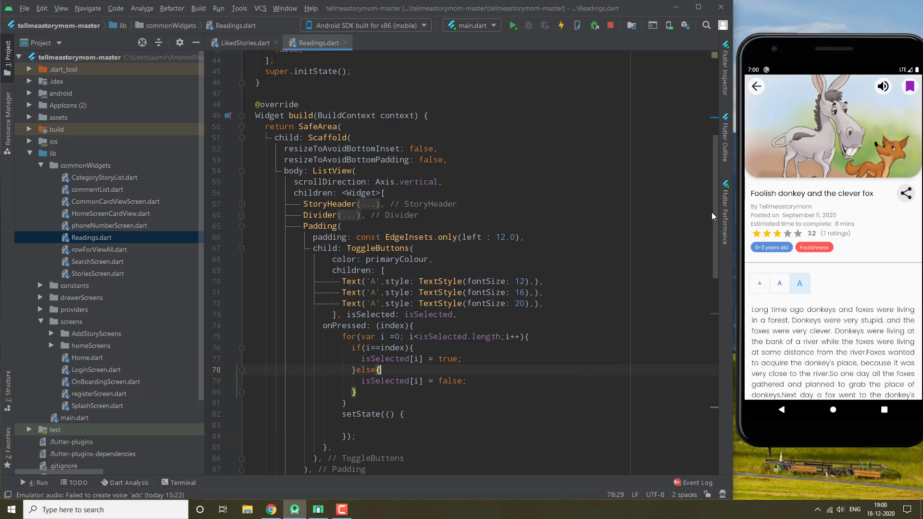
Step: Check the story Text's fontSize, then declare int fontSize; below List<bool> isSelected;
scroll(down, 3)
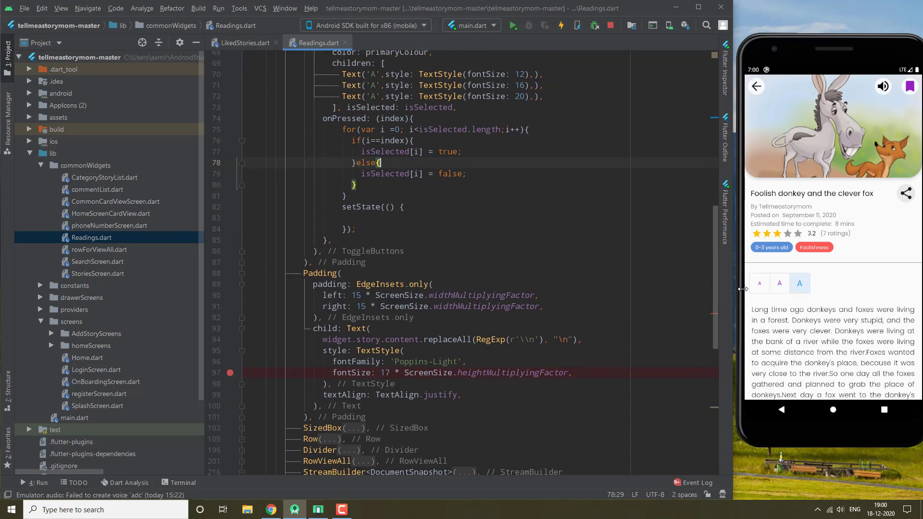
scroll(down, 3)
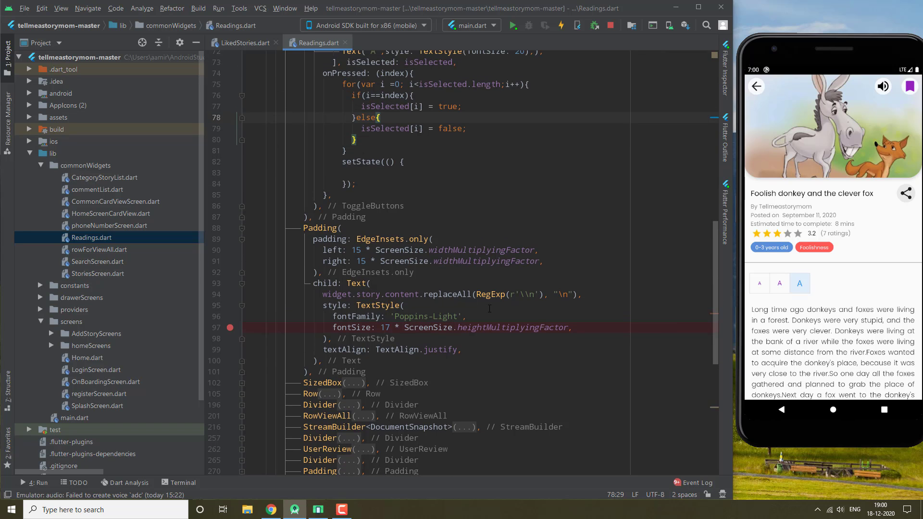
mouse_move(716, 258)
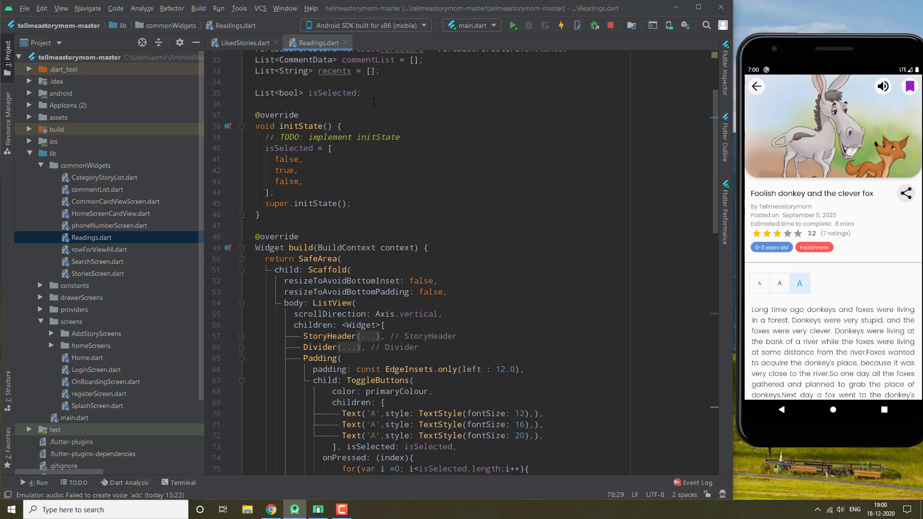
text(int)
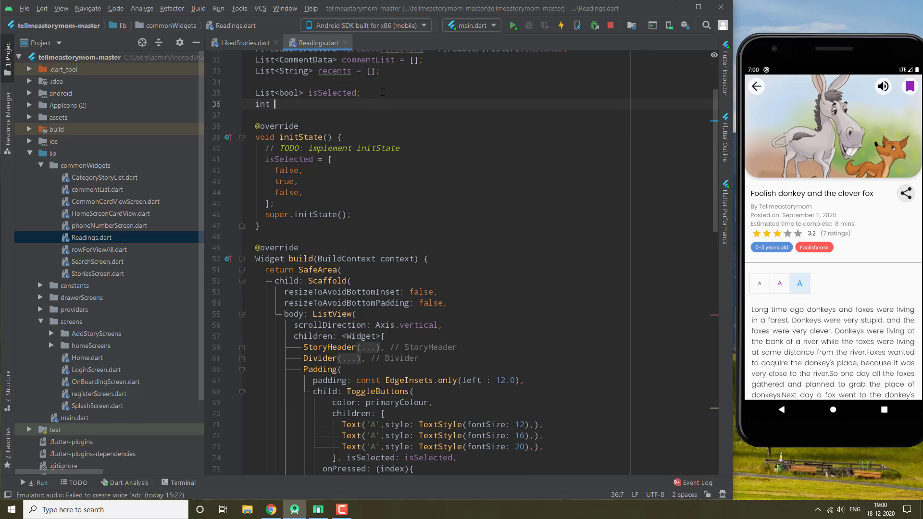
text(font)
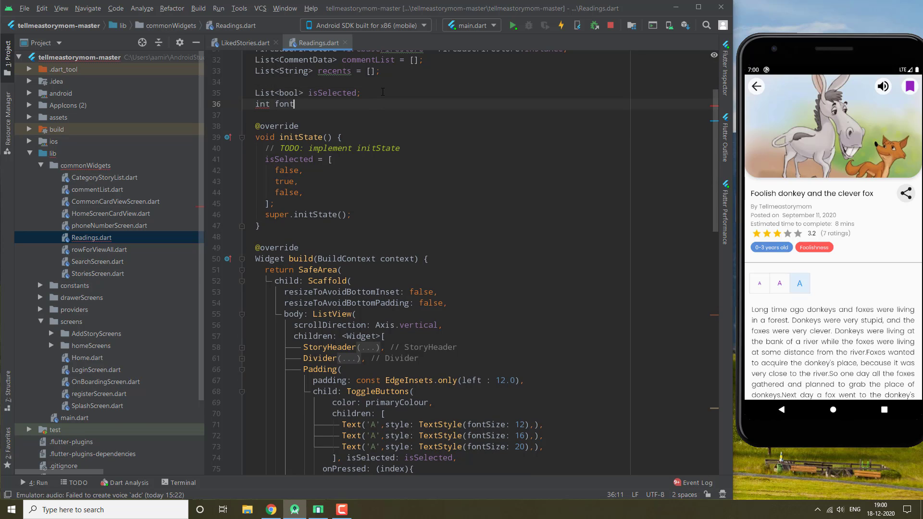
text(Size)
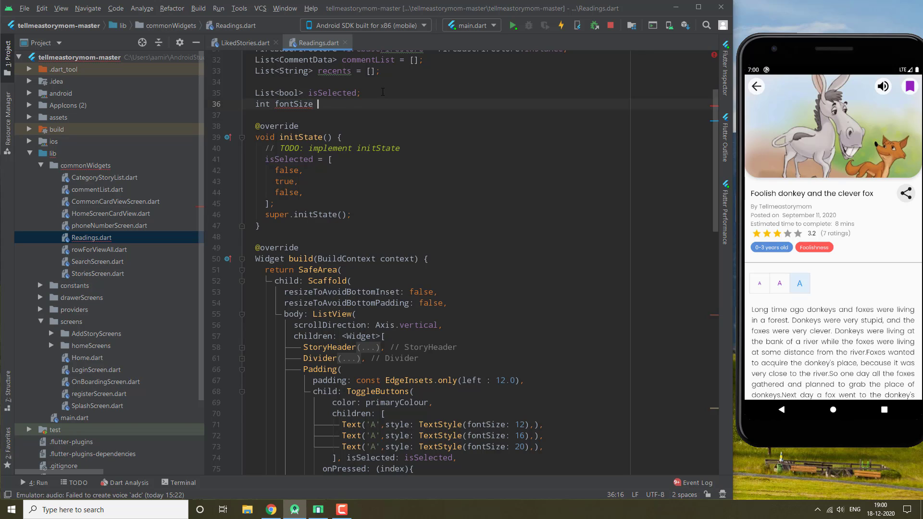
text(;)
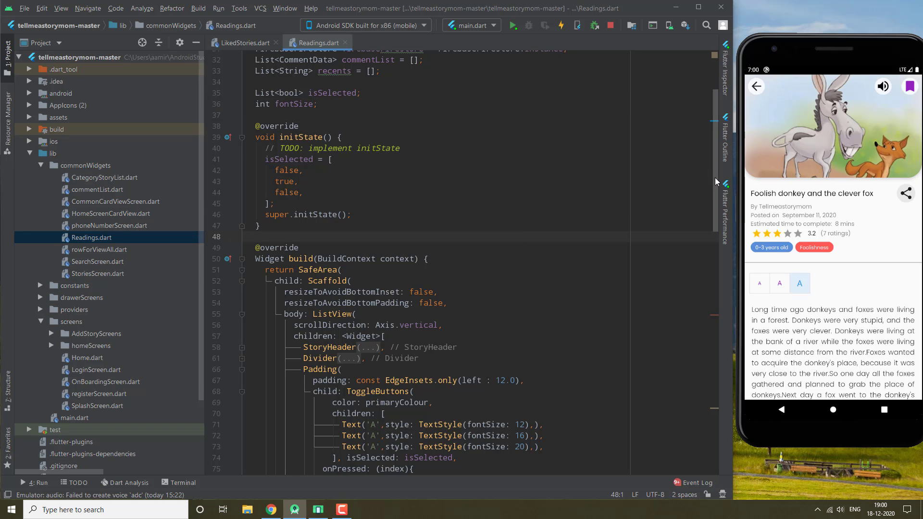
scroll(down, 3)
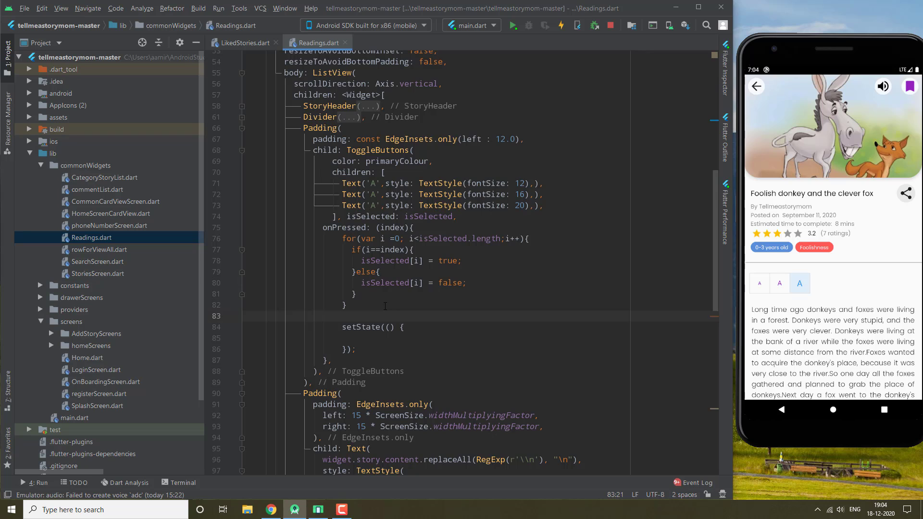
Step: Assign fontSize = getFontSize(); after the for loop in onPressed, before setState
text(for)
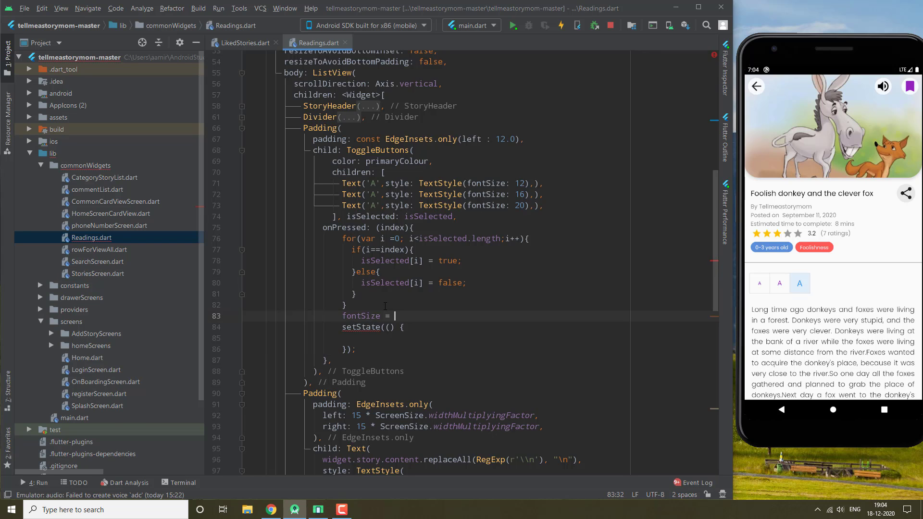
text(getFontSize)
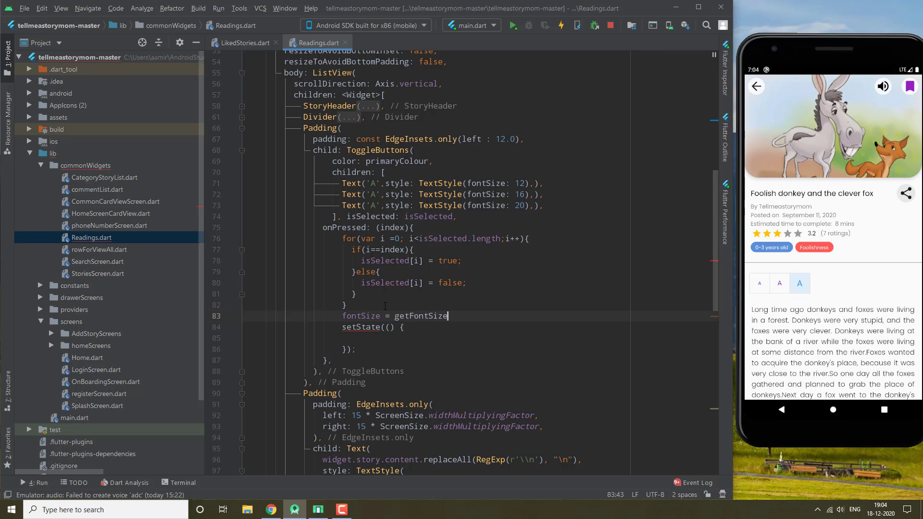
text(();)
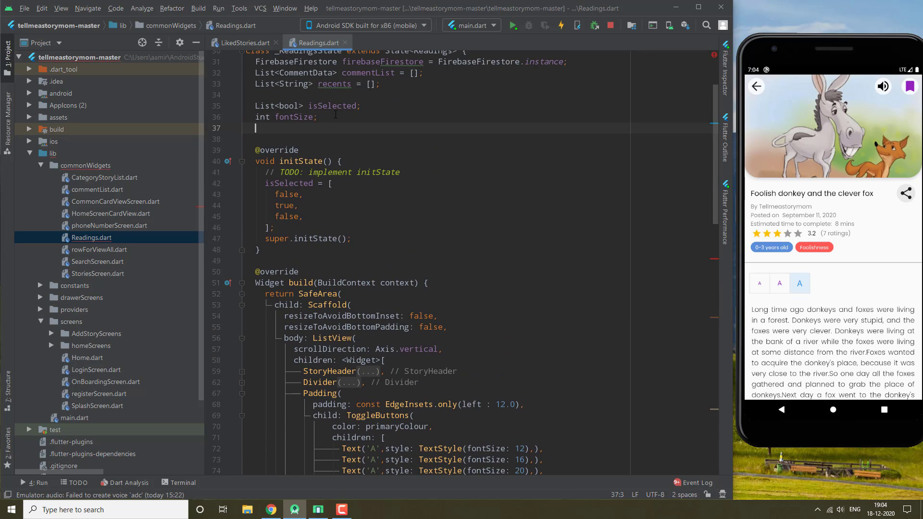
Step: Declare an int getFontSize(int index) method in Readings.dart
text(int)
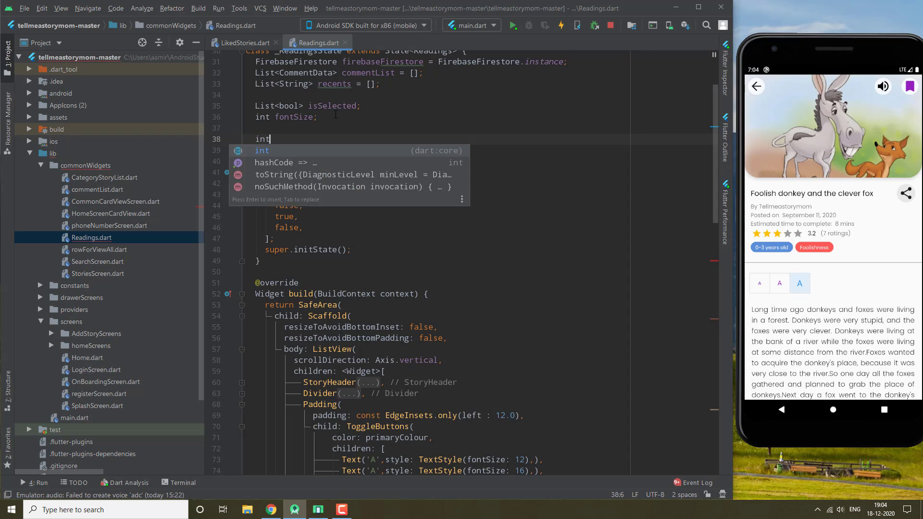
text(getF)
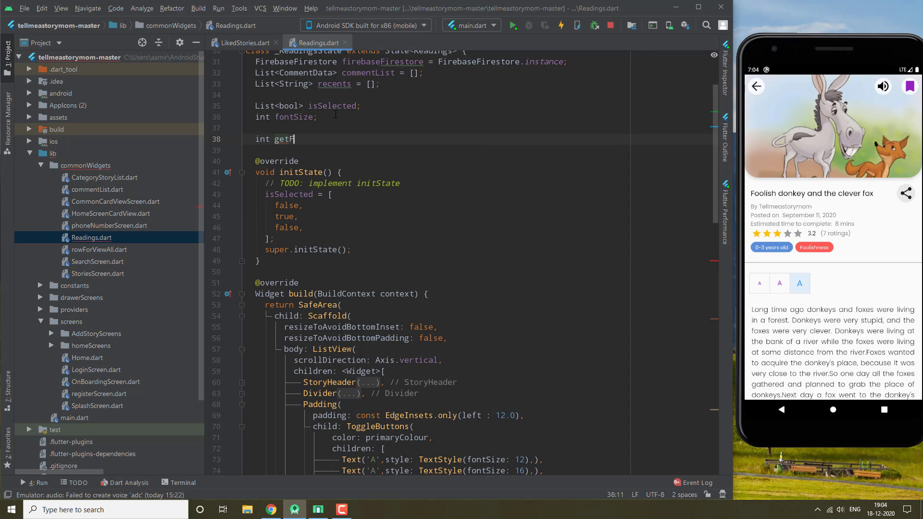
text(ontS)
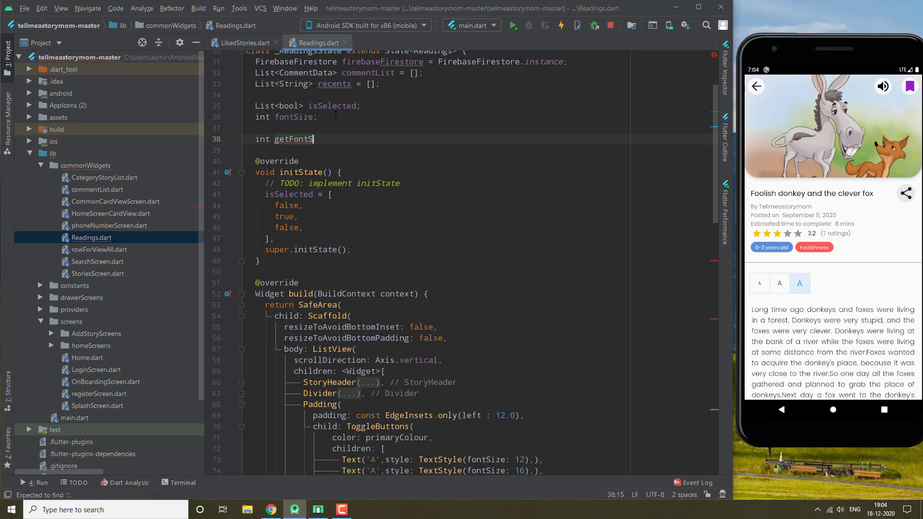
text(ize())
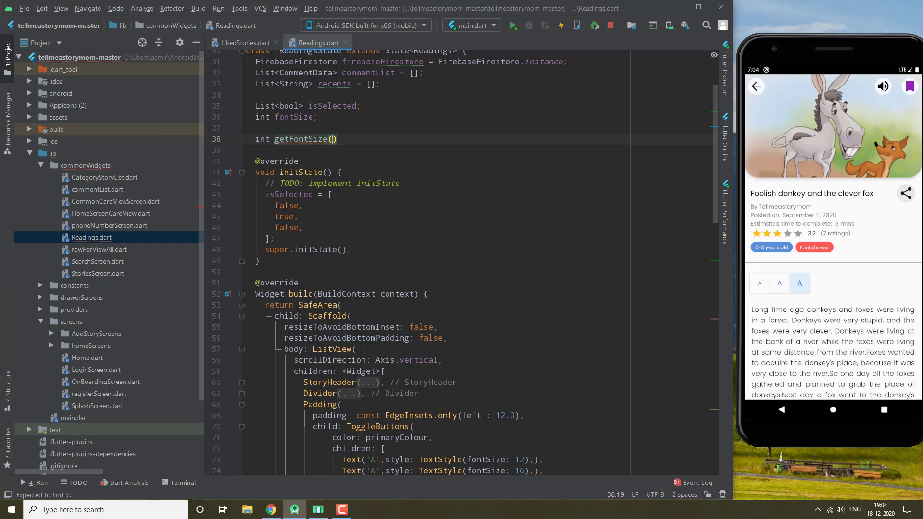
text({)
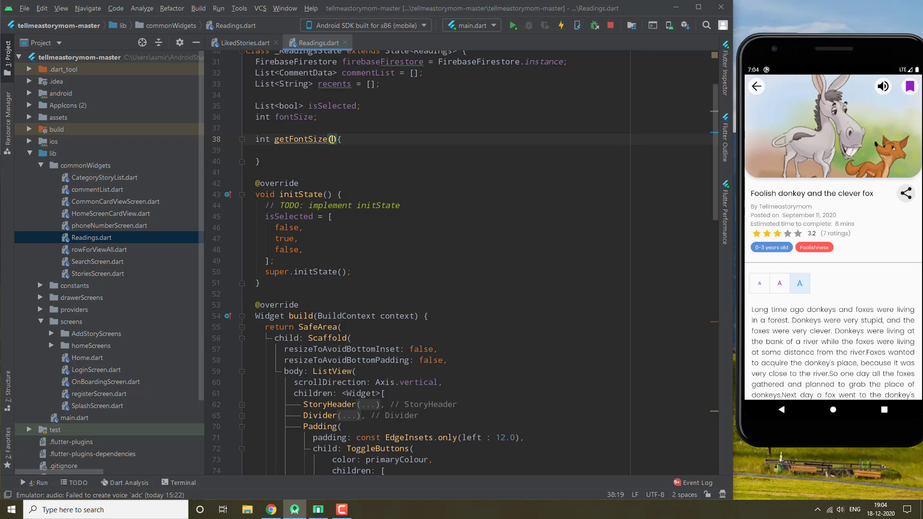
text(int index)
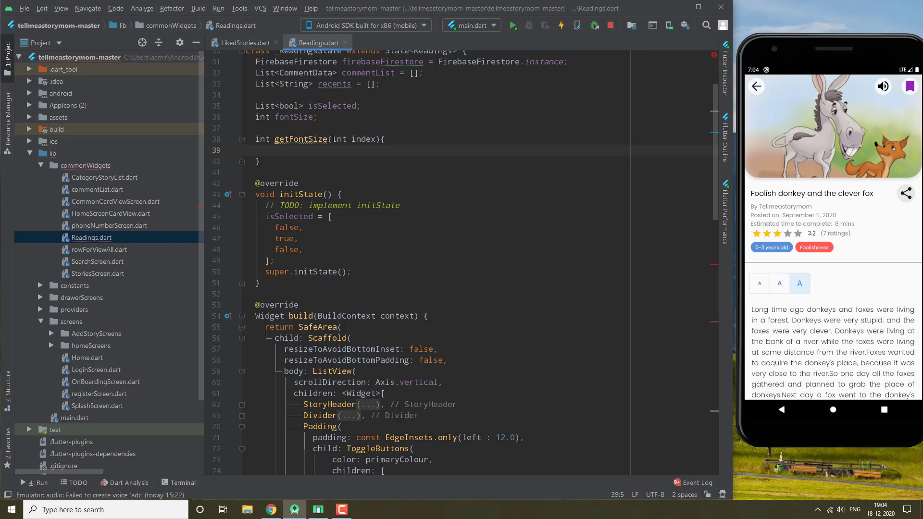
Step: Return 14 when index == 0 in getFontSize
text(if())
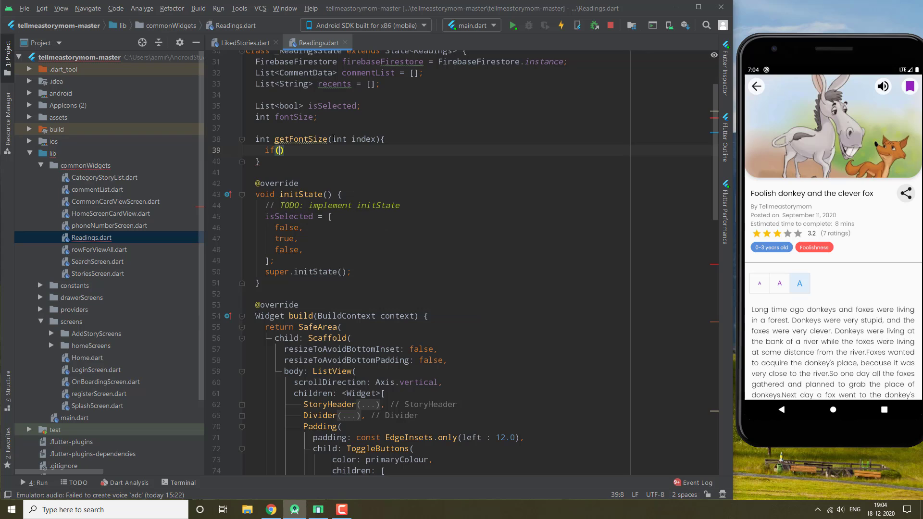
text(index)
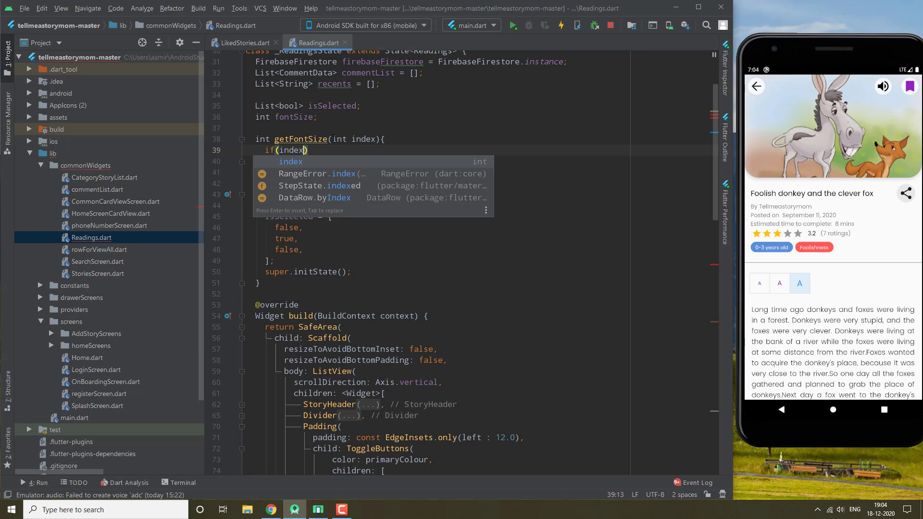
text(==0)
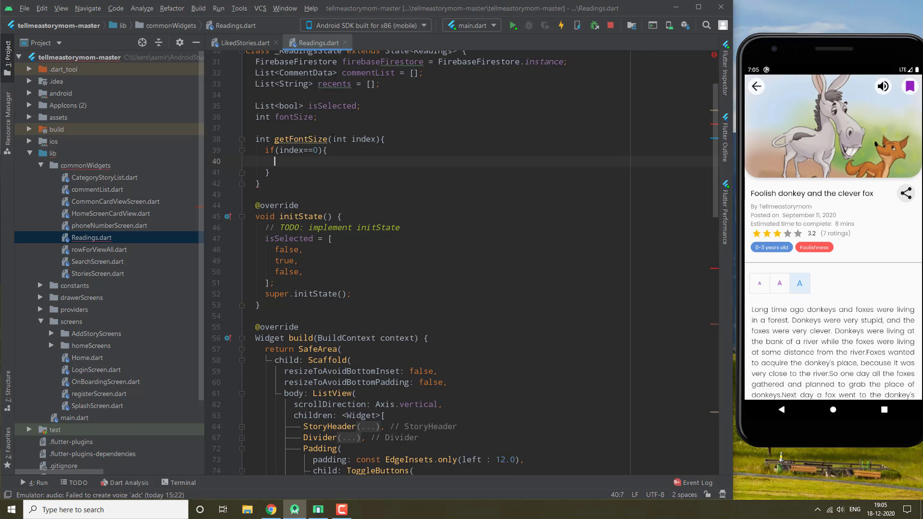
text(return)
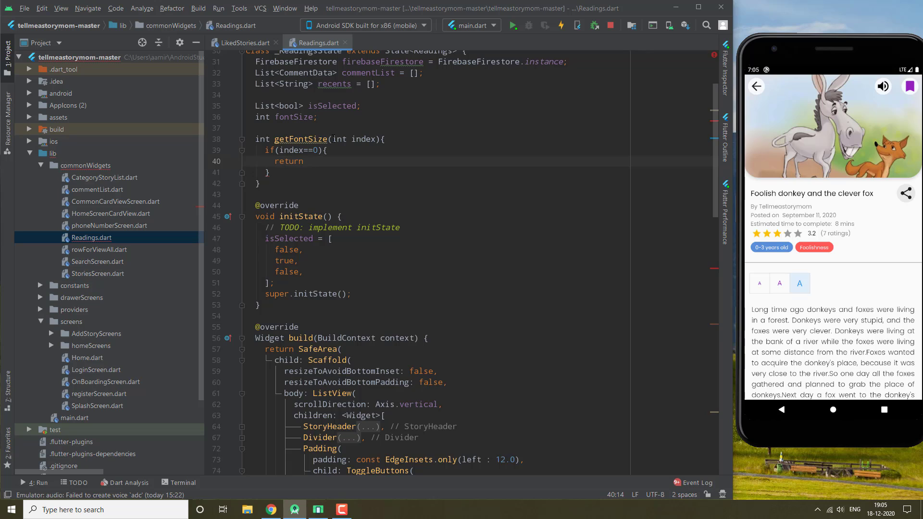
text(14)
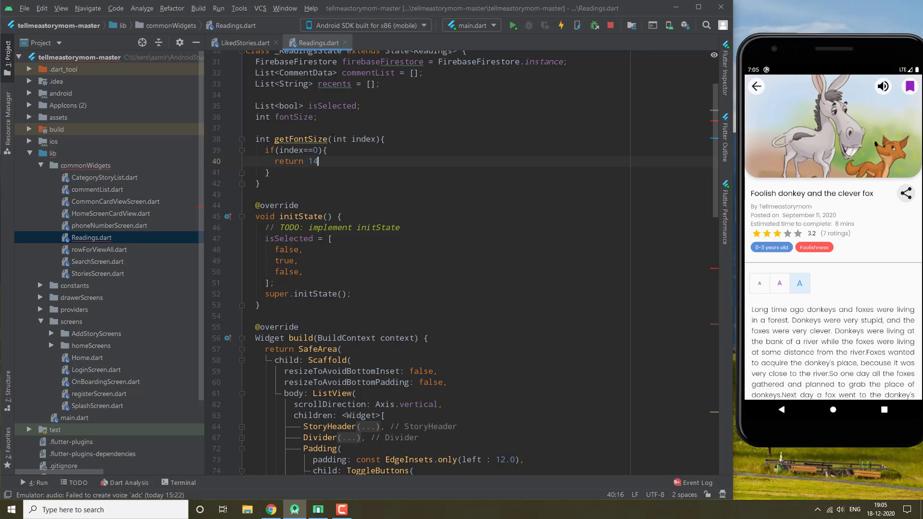
text(;)
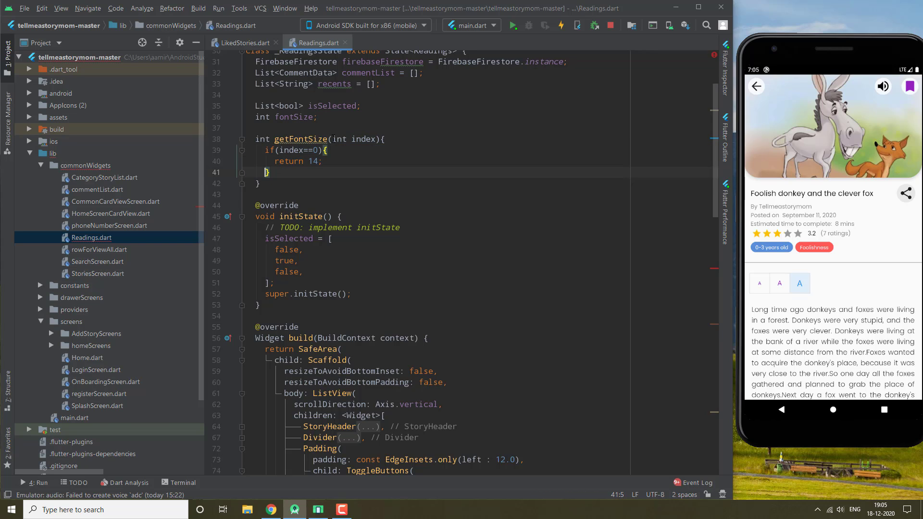
Step: Add else-if index == 1 returning 17 and a final else returning 20
text(else)
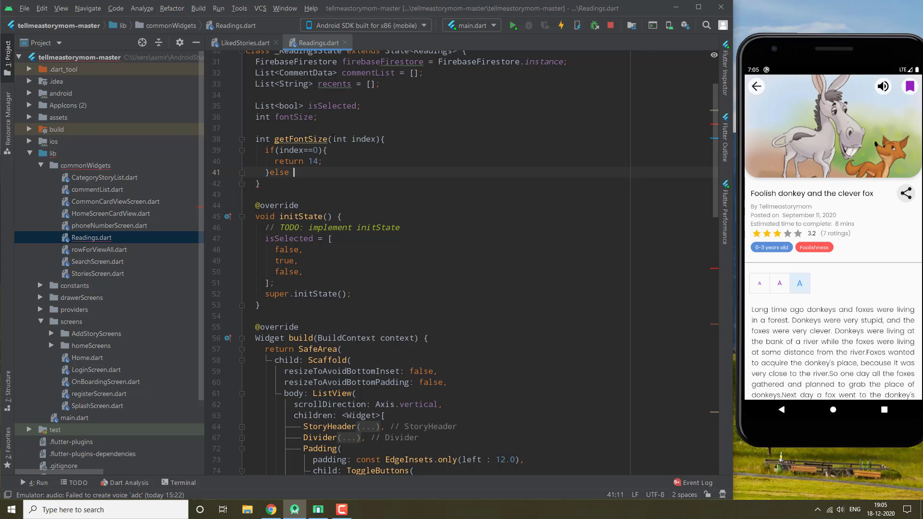
text(if(index==0){)
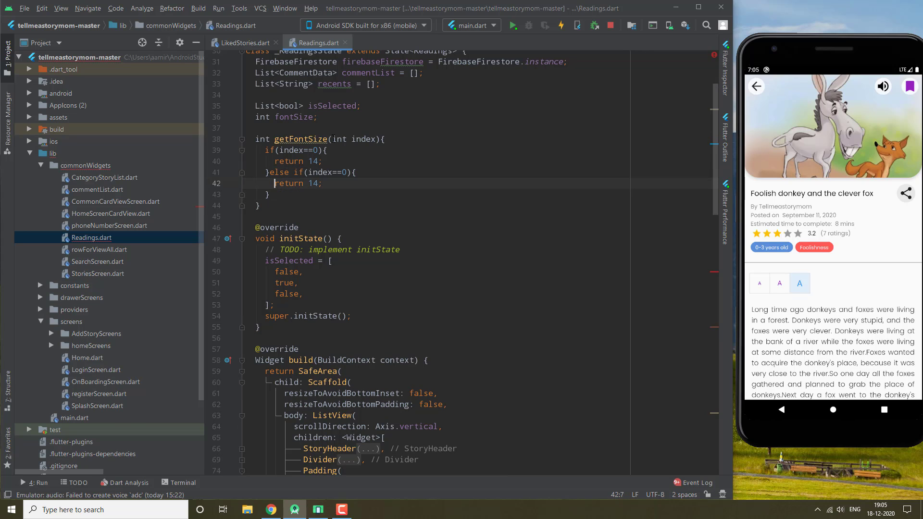
click(347, 172)
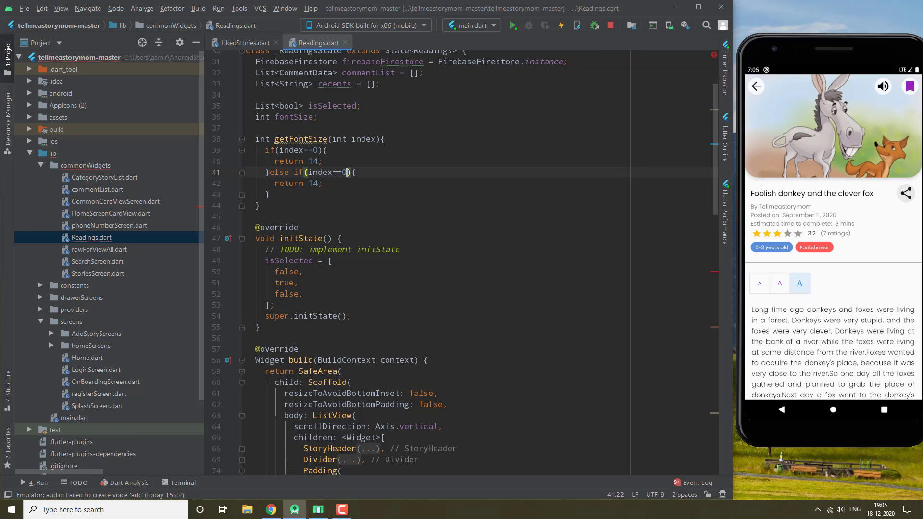
text(1)
click(479, 182)
text(7)
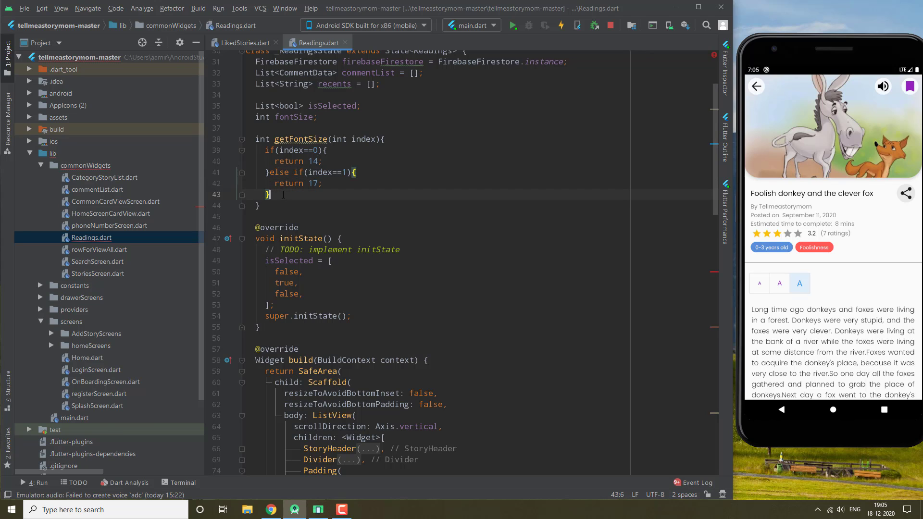
text(else if(index==2){)
text(return 14;)
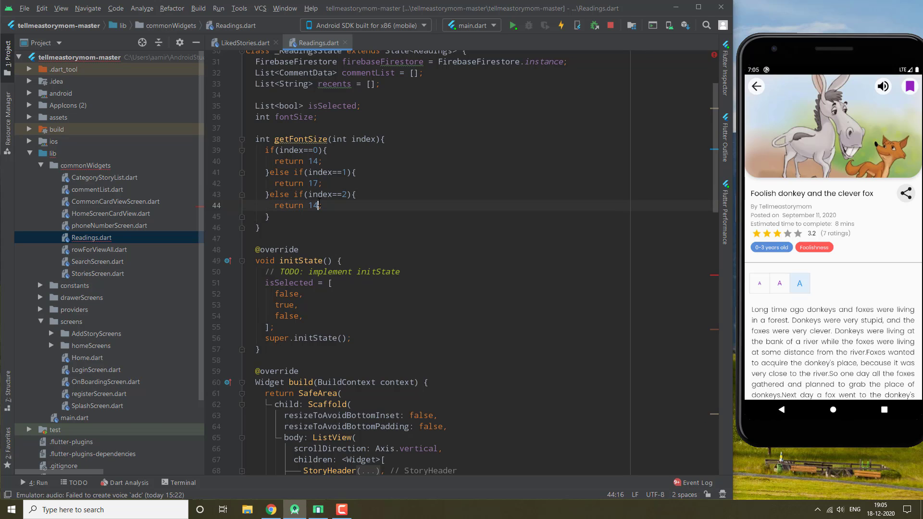
text(20)
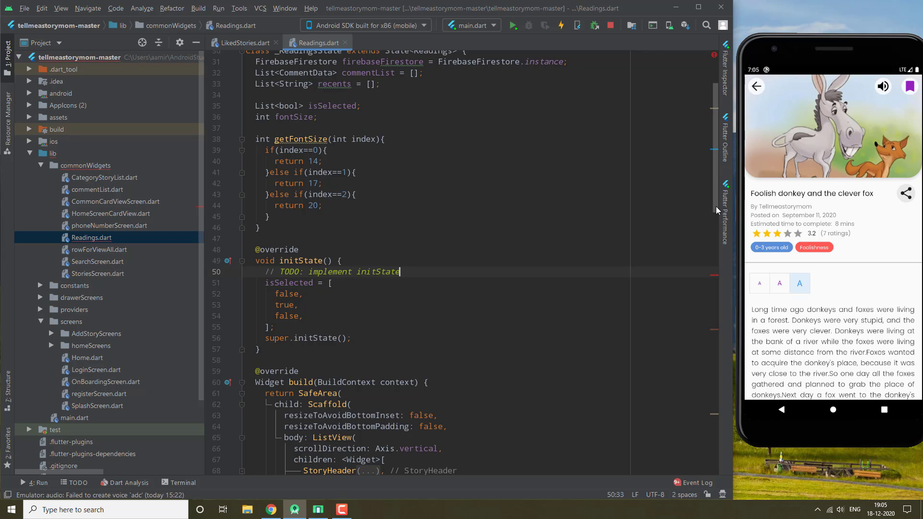
Step: Change the onPressed call to getFontSize(index) and hot reload, hitting a null-method error
scroll(down, 3)
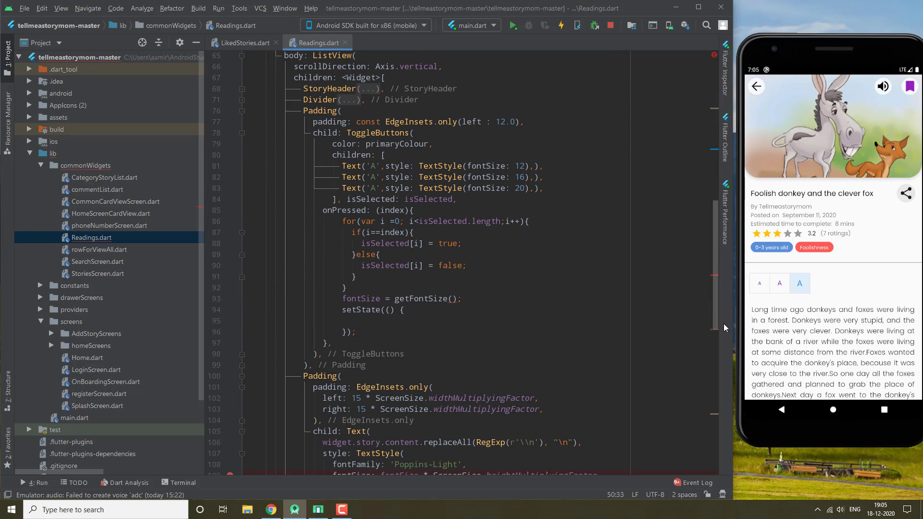
text(i)
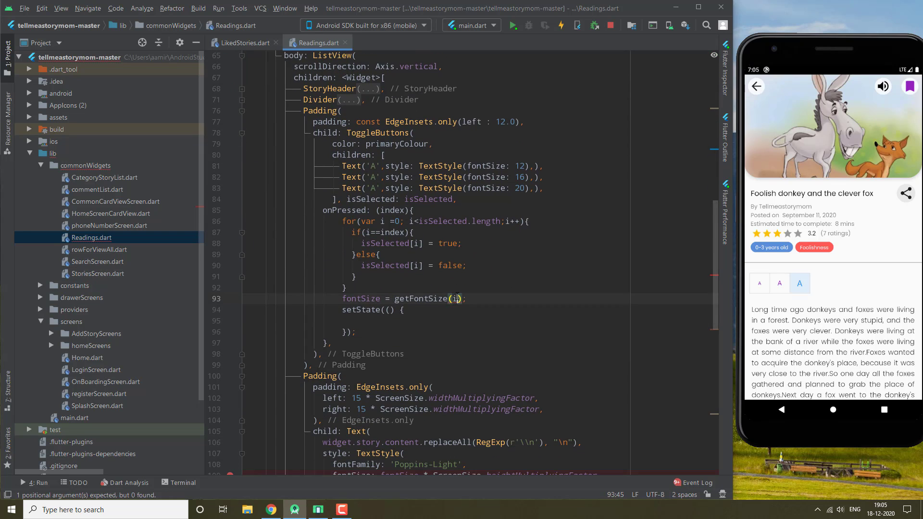
text(ndex)
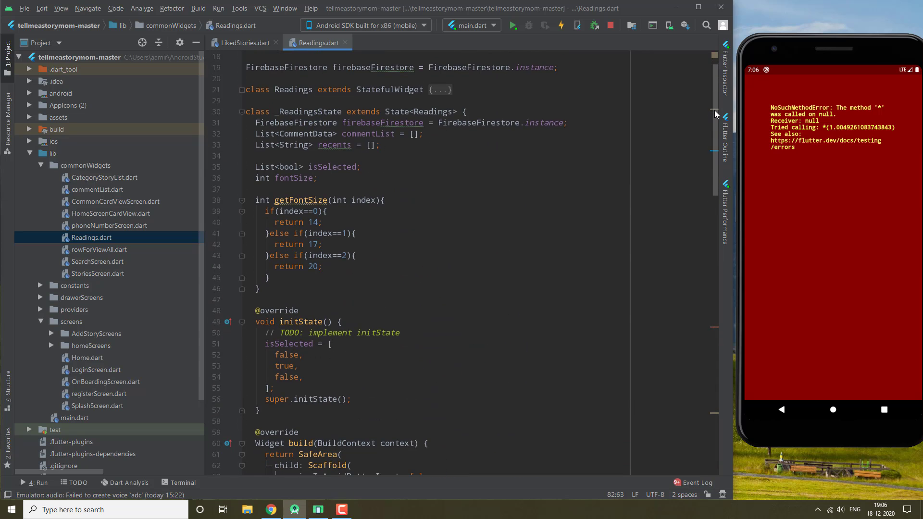
Step: Initialise the field as int fontSize = 17;
scroll(down, 3)
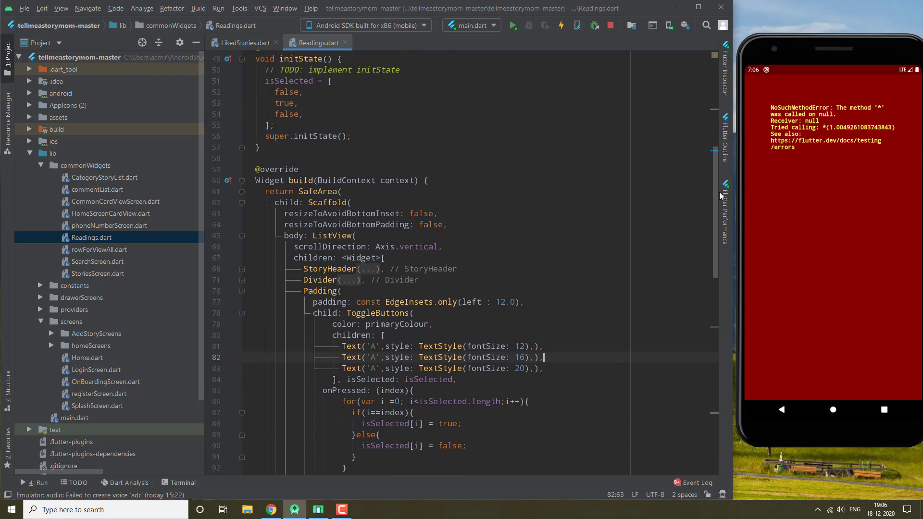
scroll(down, 3)
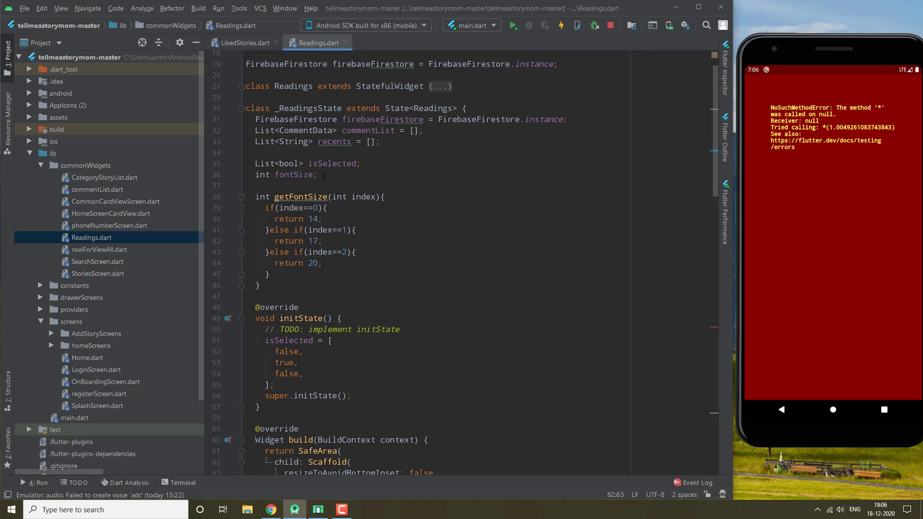
text(=)
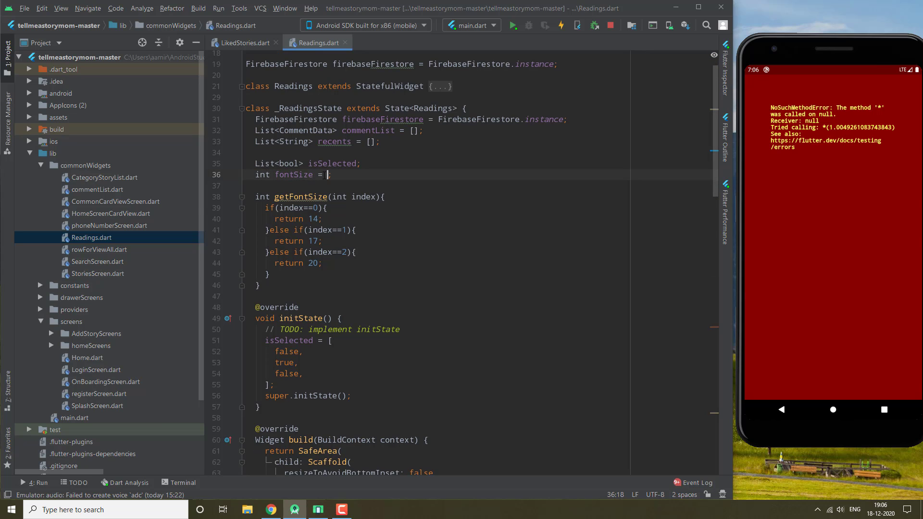
text(17)
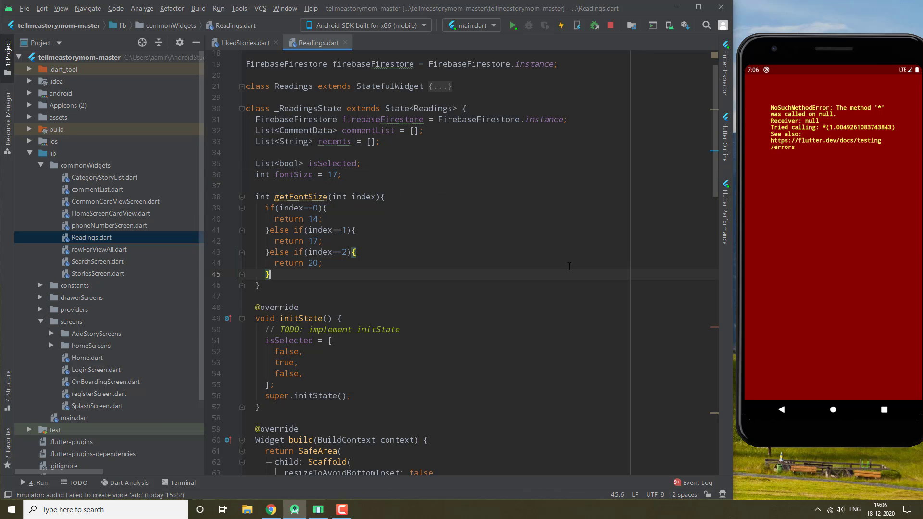
mouse_move(616, 279)
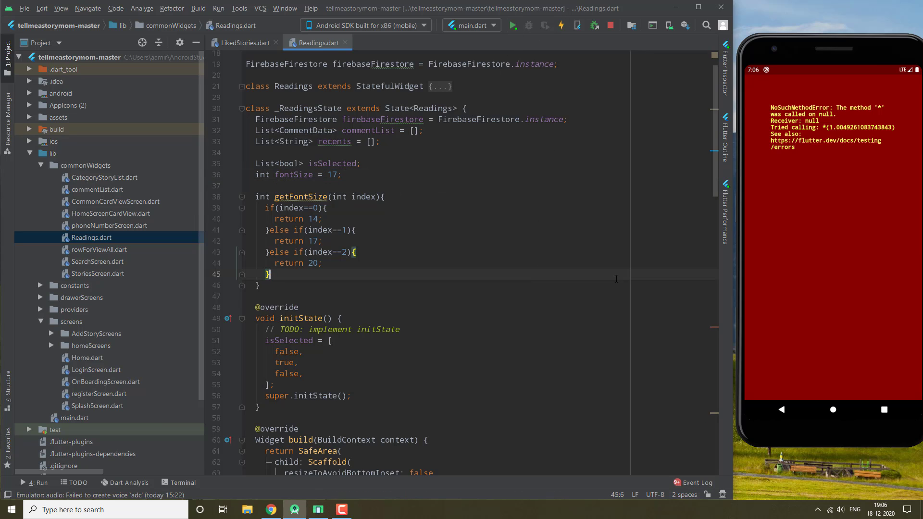
Step: Hot restart the app and tap the small A to shrink the story text
click(562, 25)
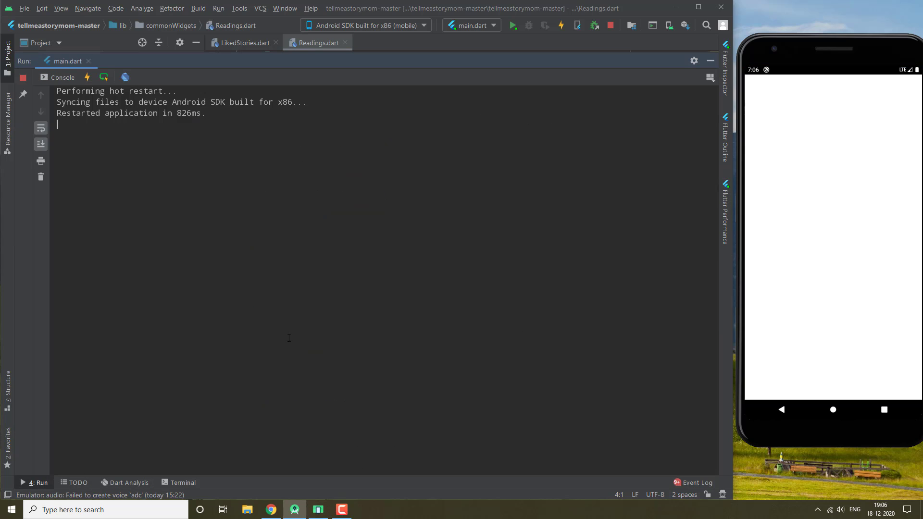
mouse_move(709, 61)
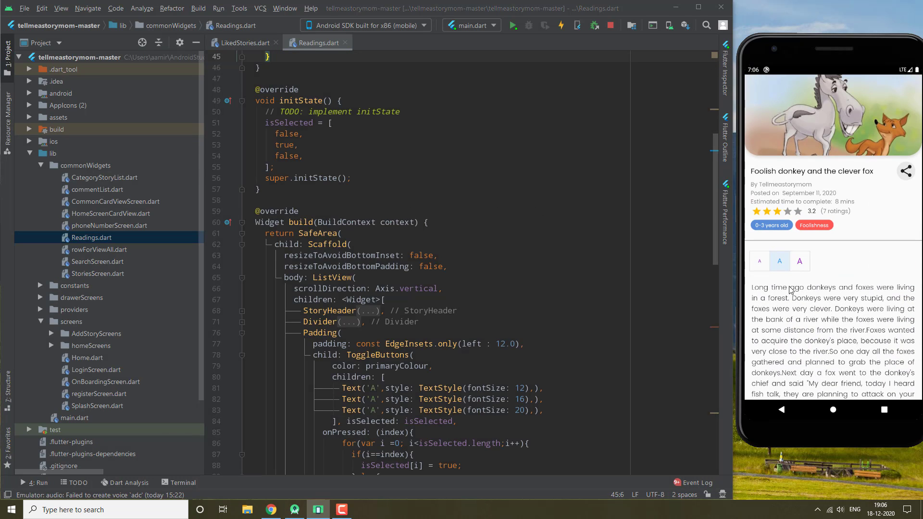
scroll(down, 3)
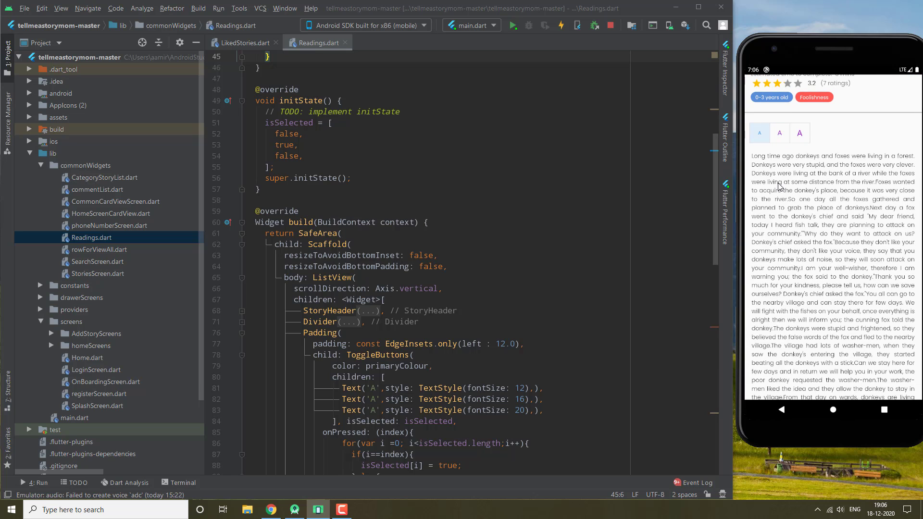
click(800, 132)
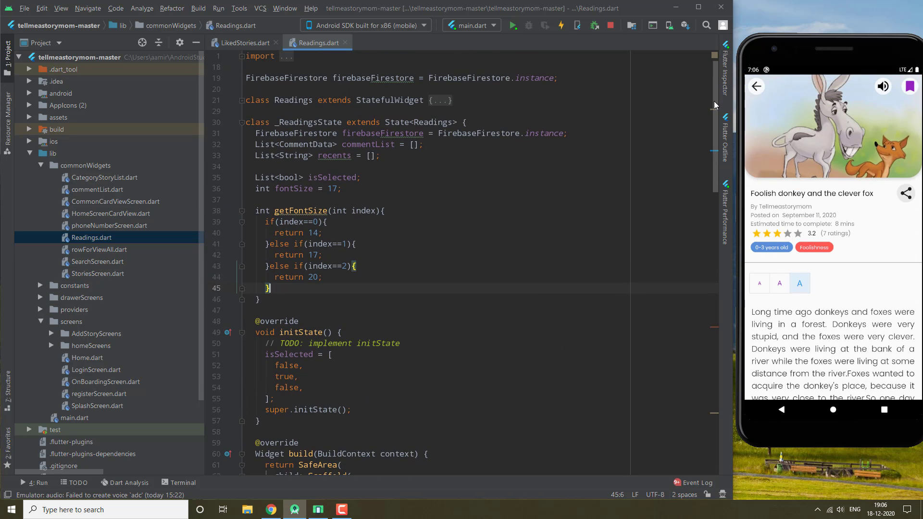
Step: Tap the large A toggle to enlarge the story text
scroll(down, 3)
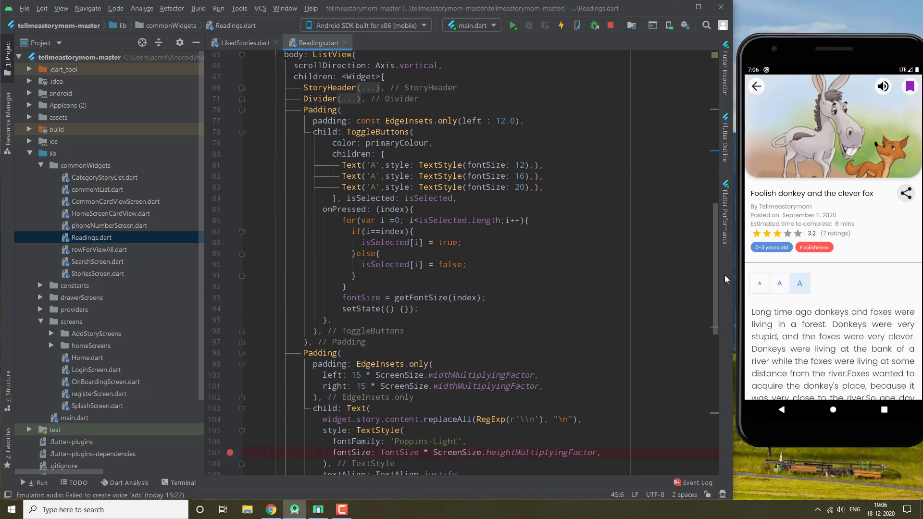
scroll(down, 3)
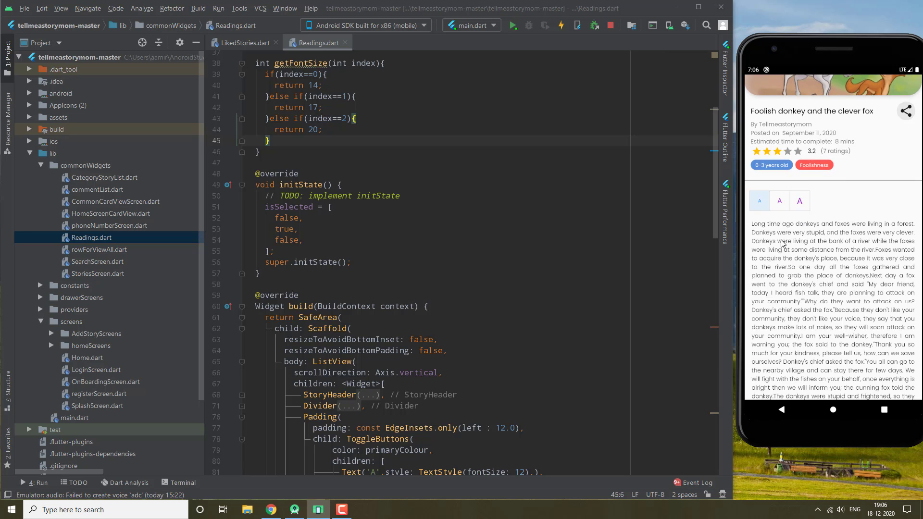
click(799, 200)
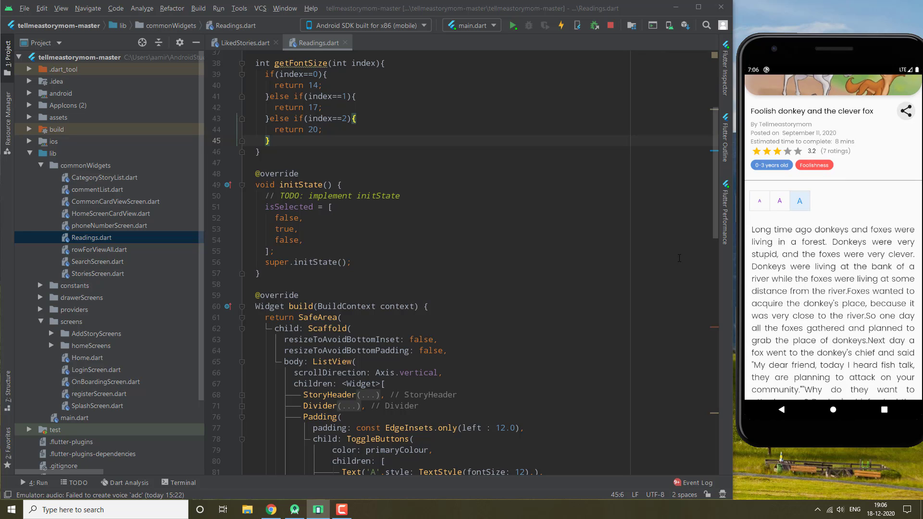